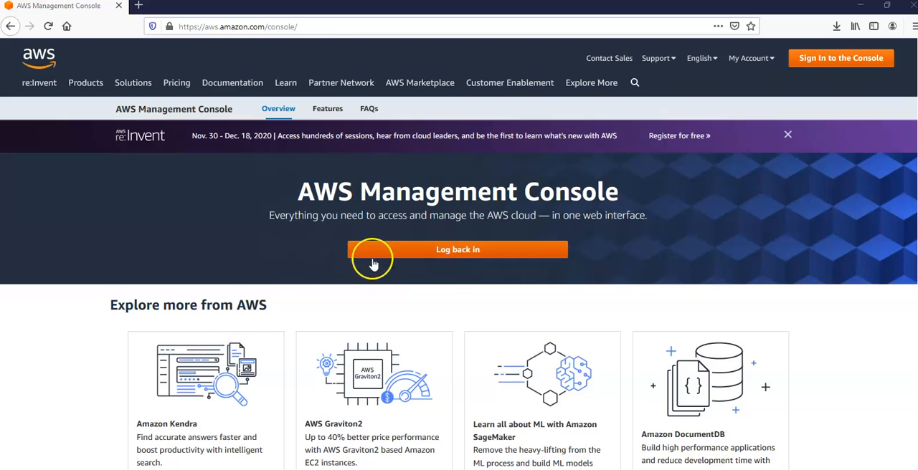
# - Log back in as the root user with the saved password to reach the console home page
pyautogui.click(458, 249)
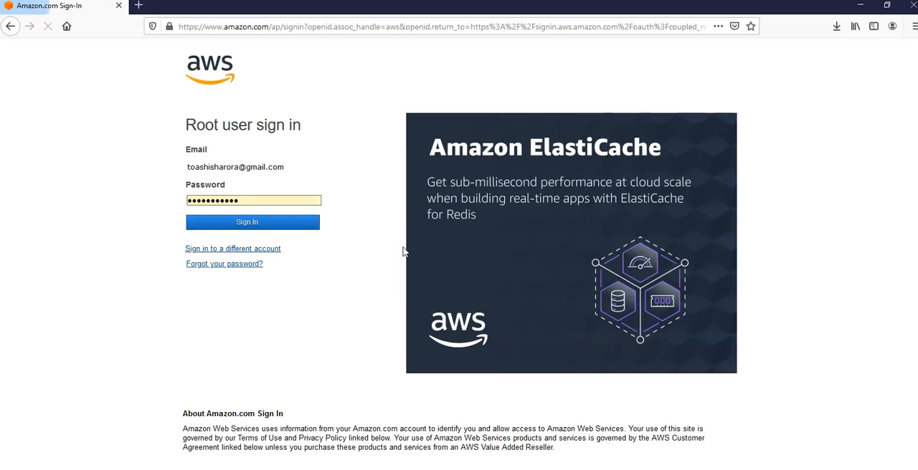
pyautogui.click(247, 222)
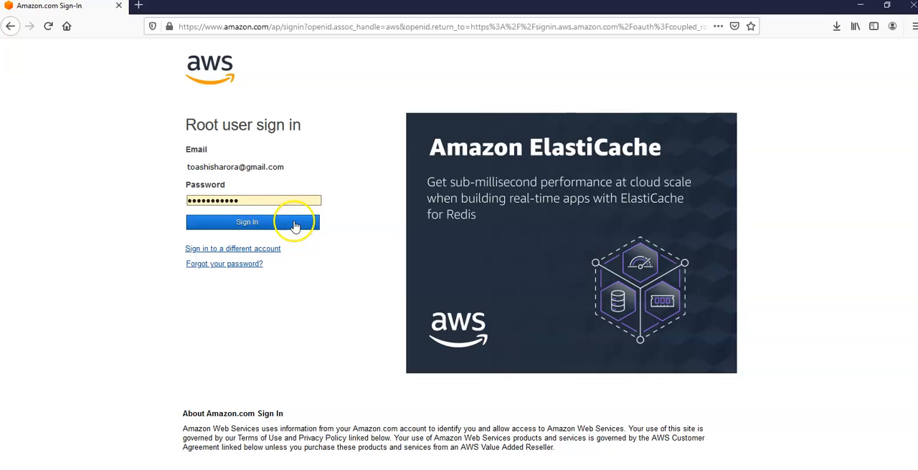
pyautogui.click(246, 221)
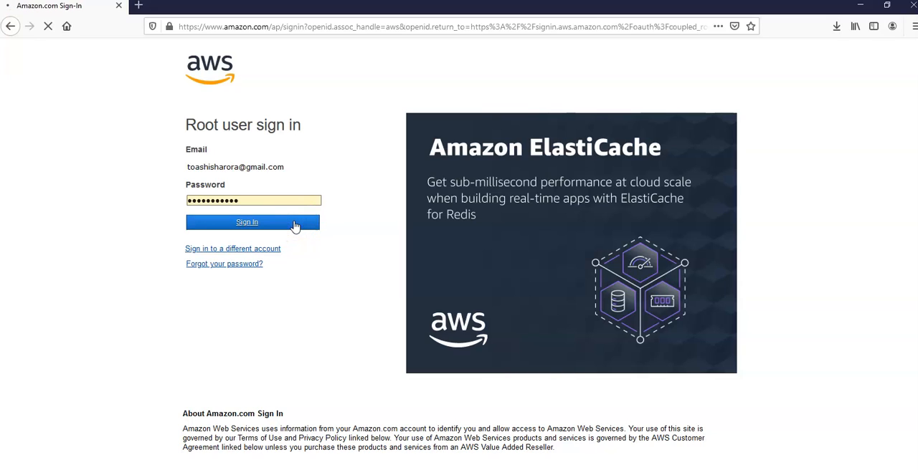
pyautogui.click(246, 222)
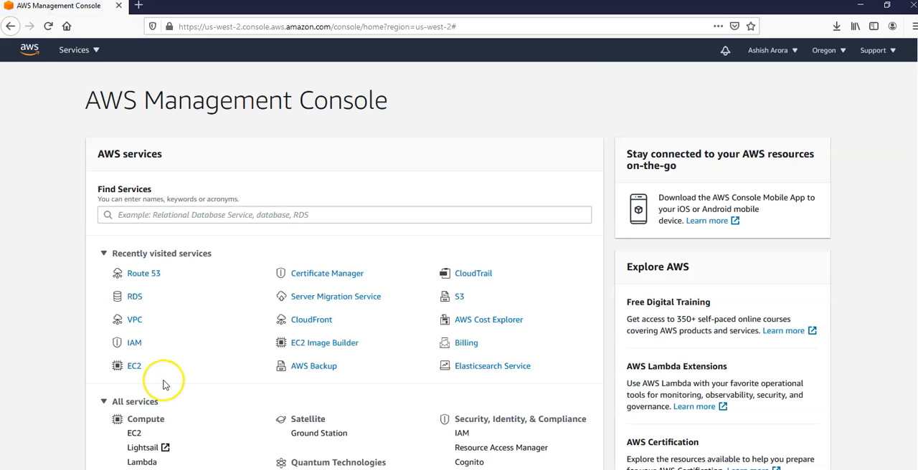
# - Open EC2 from Recently visited services and list the running t2.small instance
pyautogui.click(134, 365)
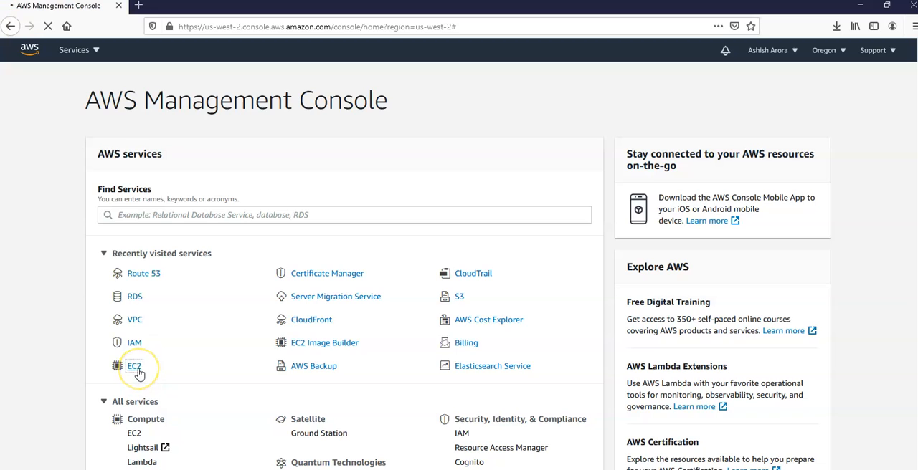
pyautogui.click(133, 365)
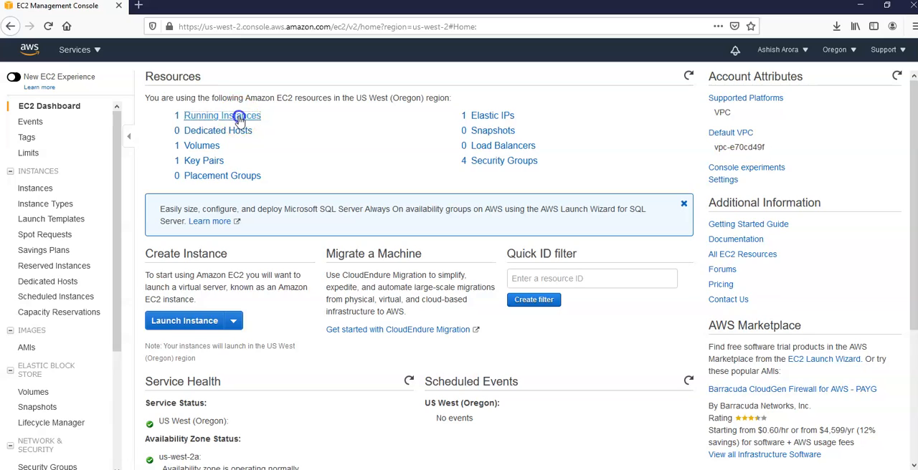
pyautogui.click(223, 116)
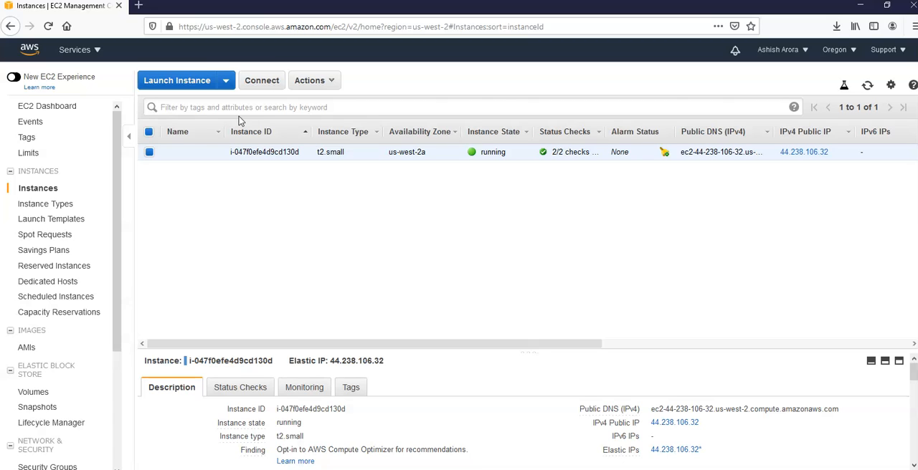
pyautogui.moveTo(97, 49)
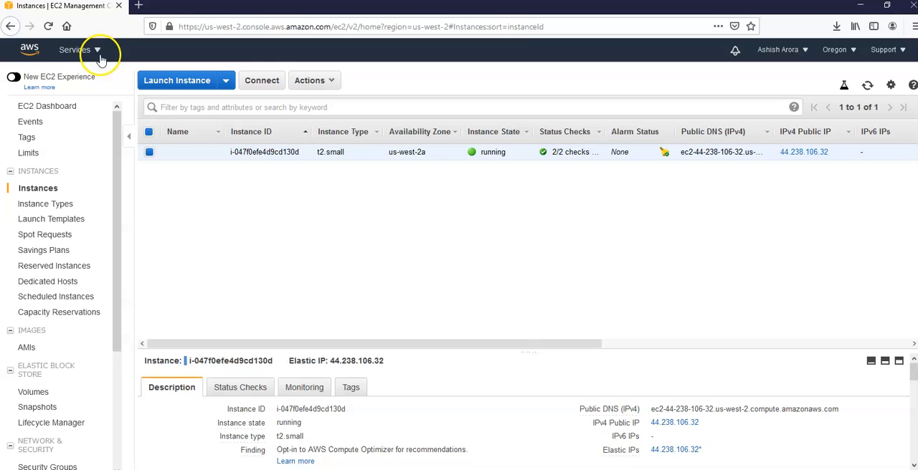
# - Search services for 'rds' and open the empty RDS Databases list
pyautogui.click(74, 50)
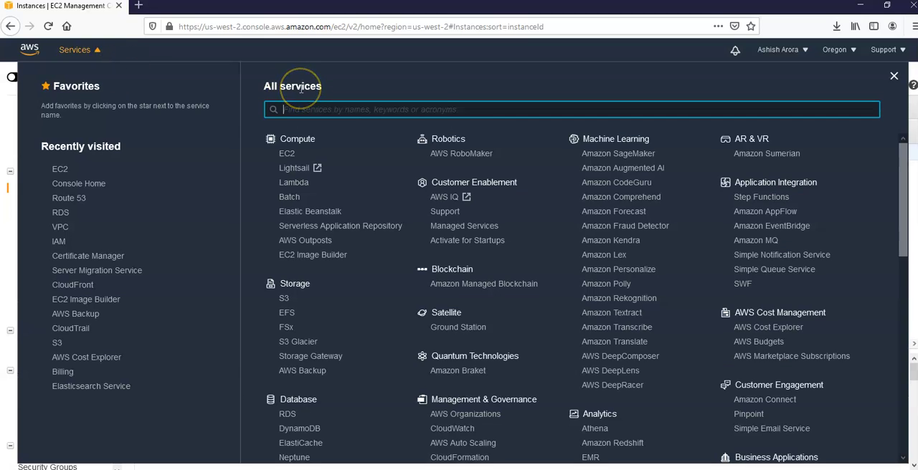
pyautogui.write('rds')
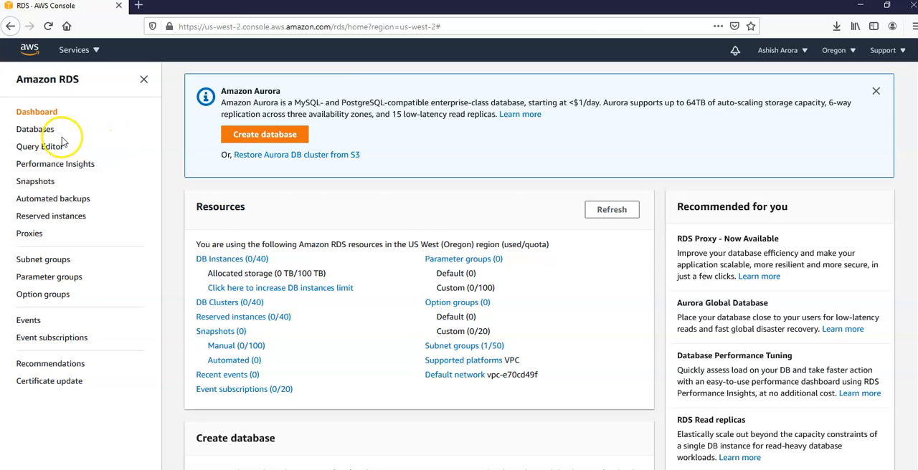
pyautogui.click(35, 129)
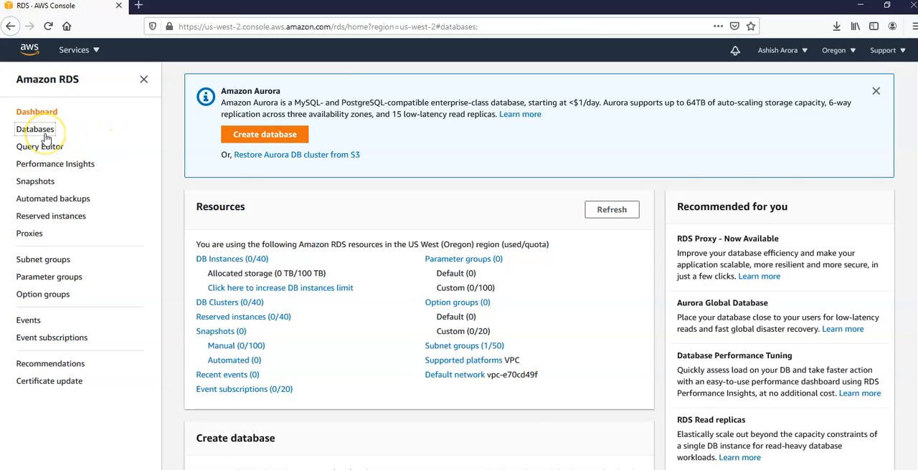
pyautogui.click(35, 129)
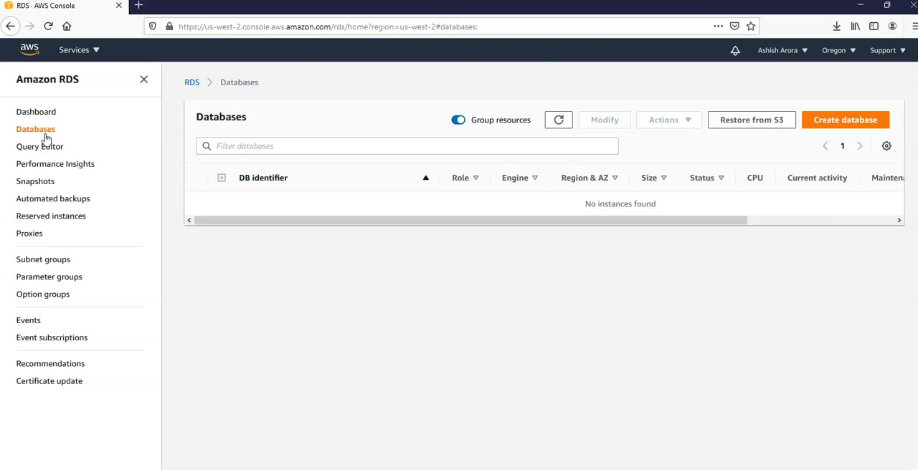
pyautogui.moveTo(845, 119)
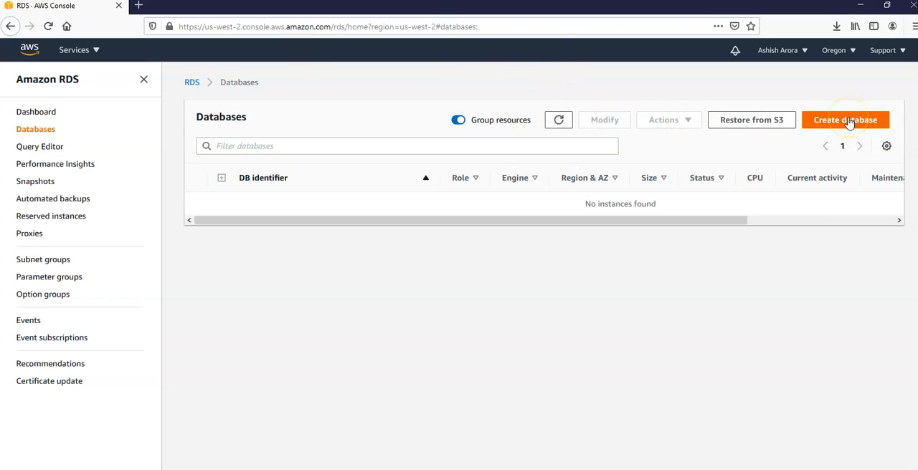
# - Start creating a database using the MySQL 8.0.20 engine and Free tier template
pyautogui.click(844, 120)
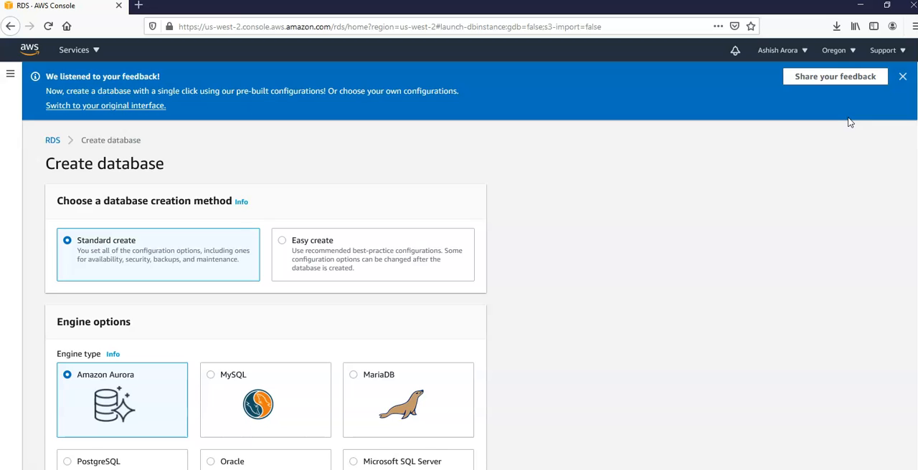
pyautogui.scroll(-3)
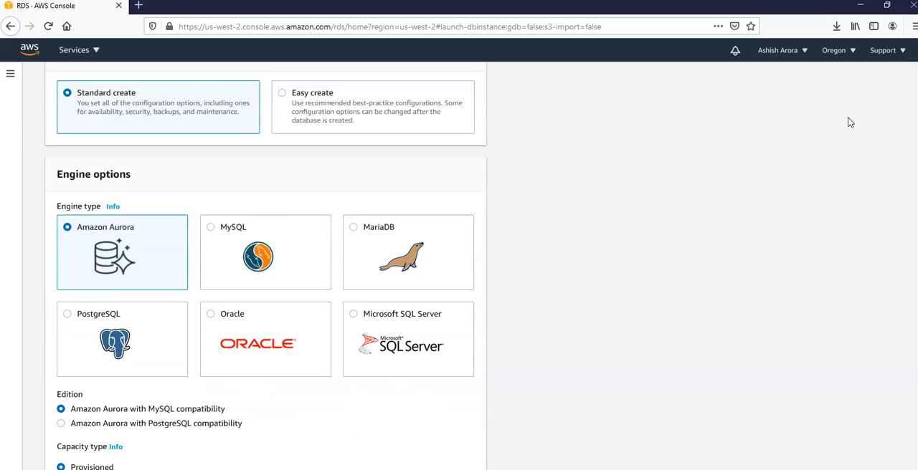
pyautogui.scroll(-3)
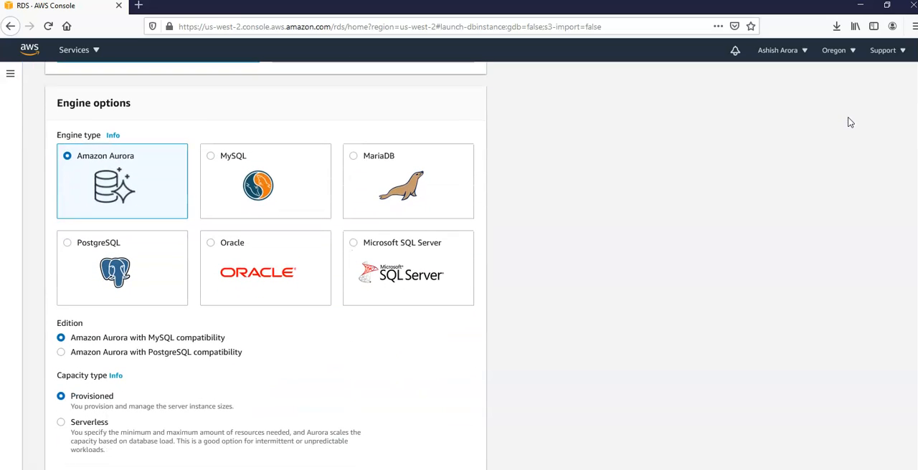
pyautogui.moveTo(248, 186)
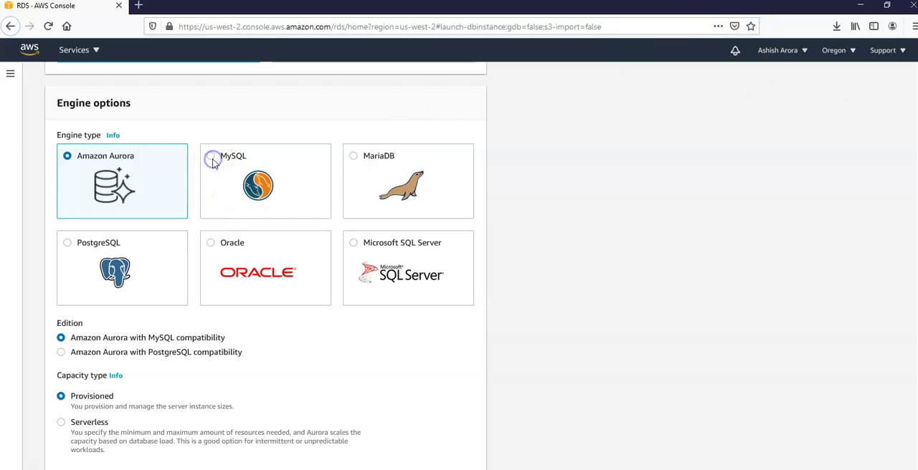
pyautogui.click(211, 155)
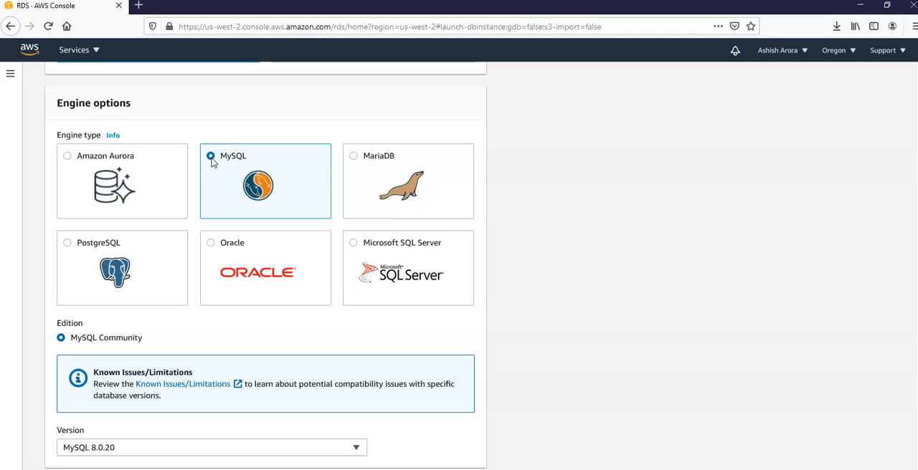
pyautogui.scroll(-3)
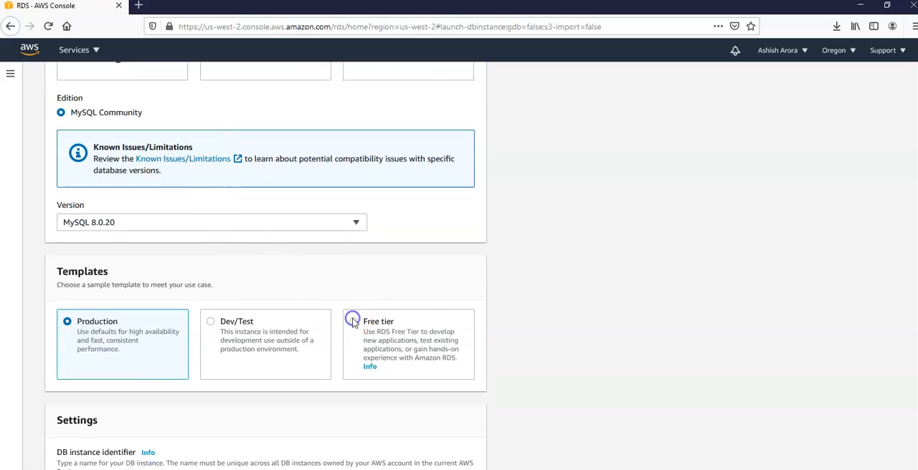
pyautogui.click(354, 321)
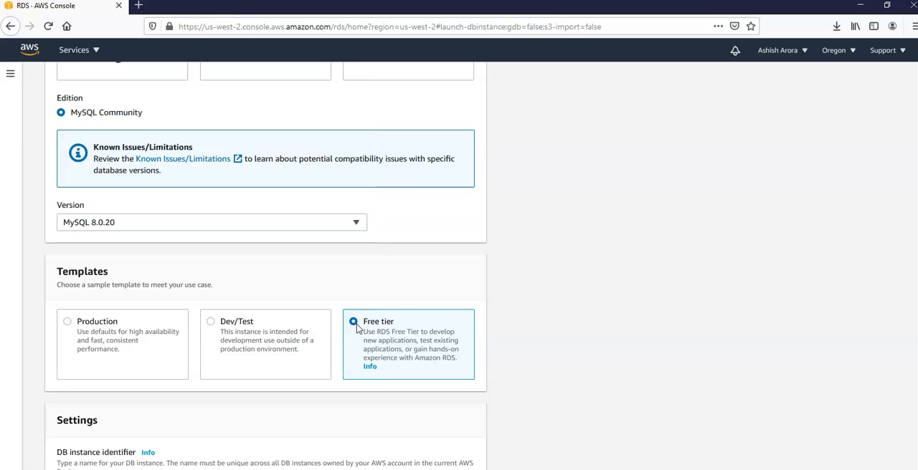
# - Enter 'tutorial-db-instance' as the DB instance identifier
pyautogui.scroll(-3)
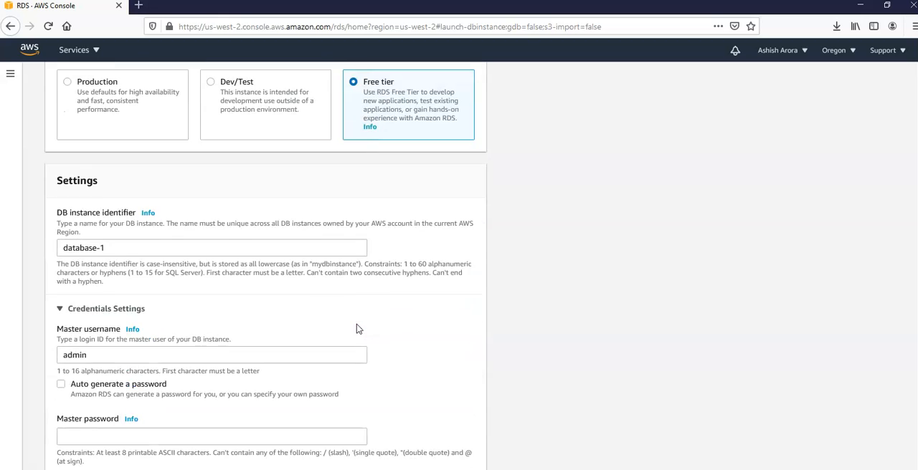
pyautogui.click(211, 181)
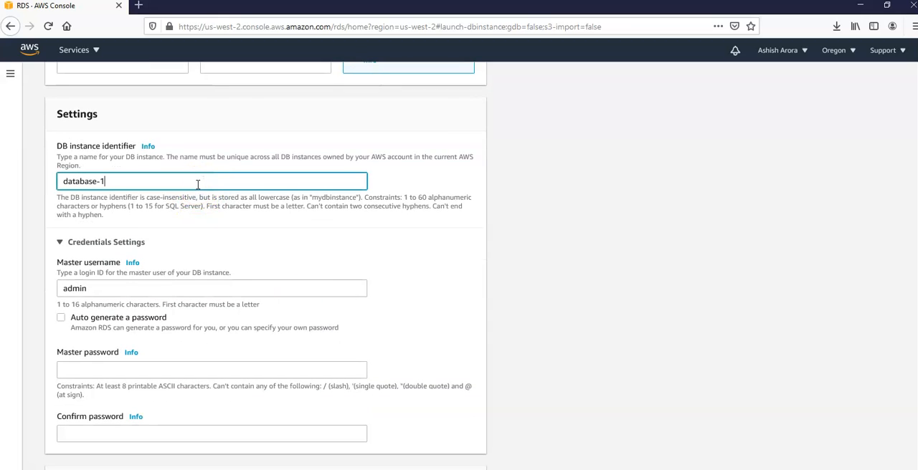
pyautogui.write('t')
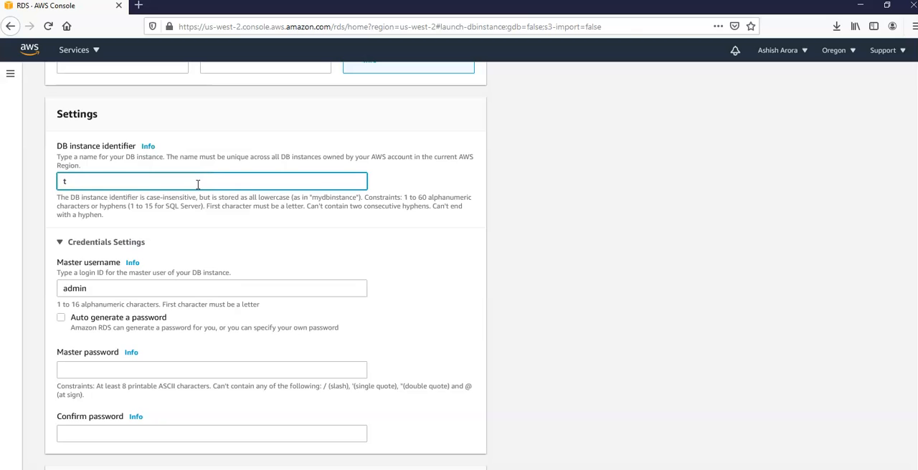
pyautogui.write('utorial')
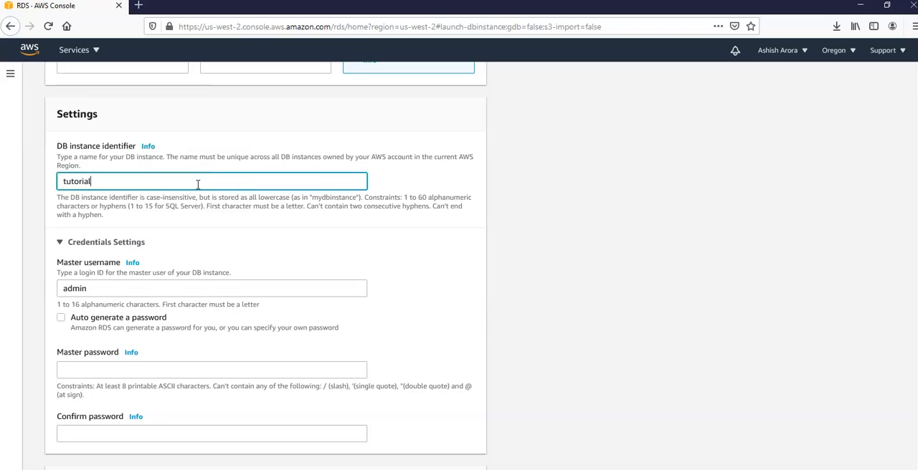
pyautogui.write('-db')
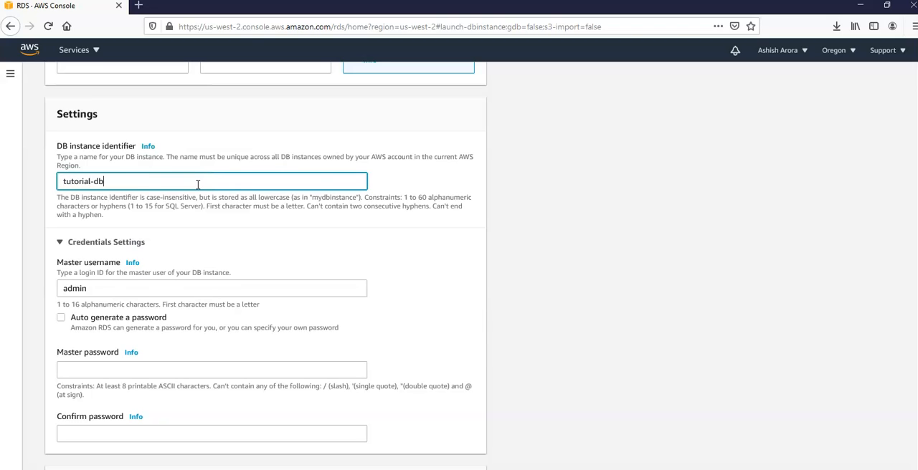
pyautogui.write('-in')
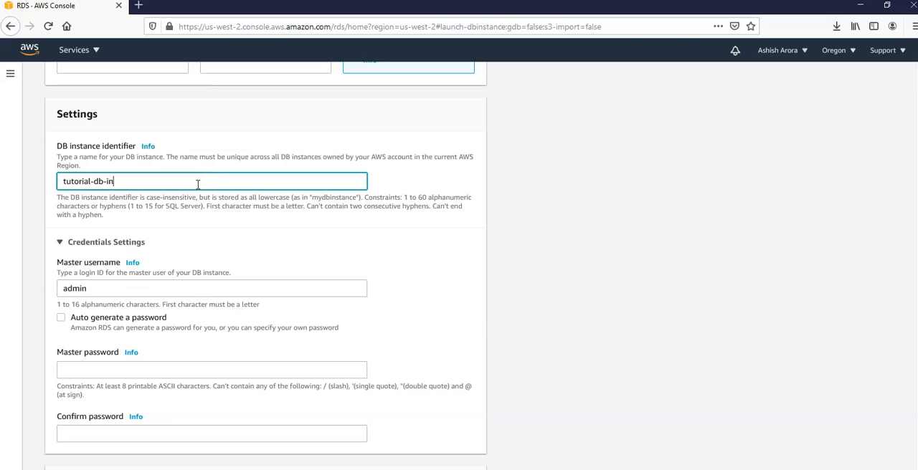
pyautogui.write('sgtance')
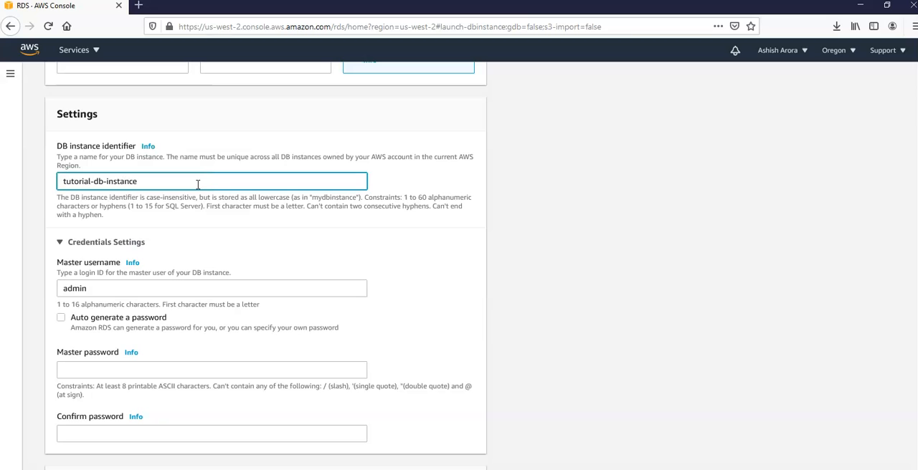
# - Replace the default master username with 'tutorial_user'
pyautogui.click(106, 242)
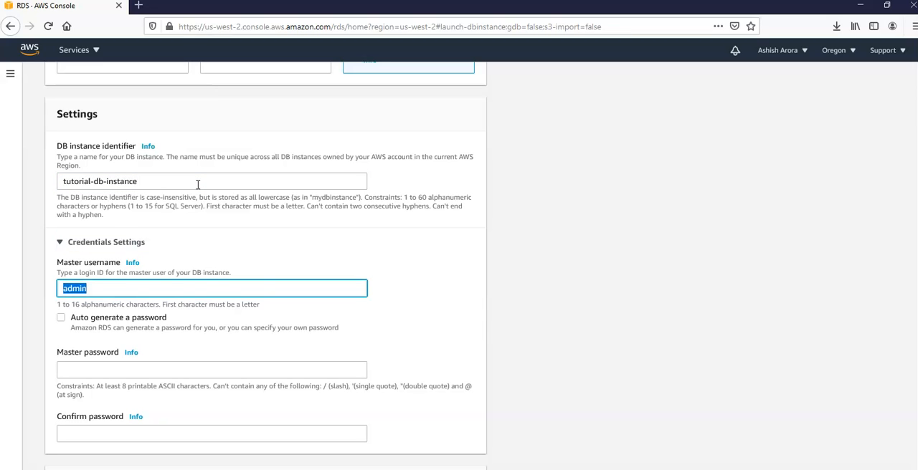
pyautogui.write('tutorial_us')
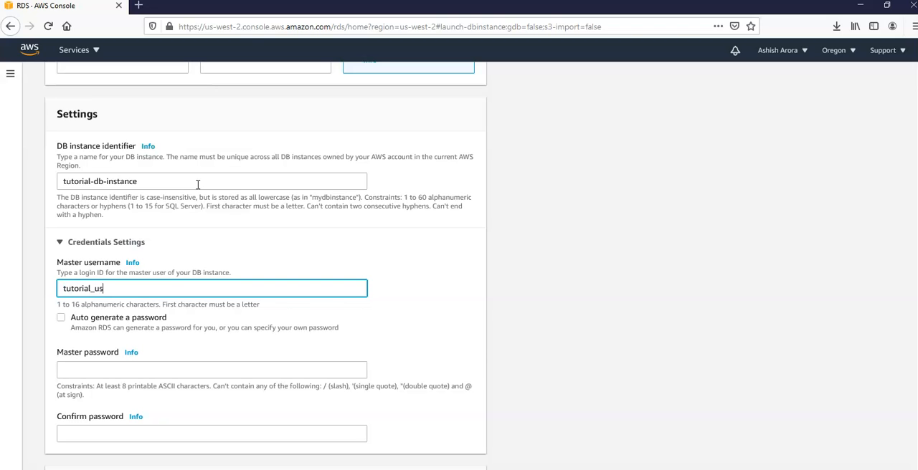
pyautogui.write('er')
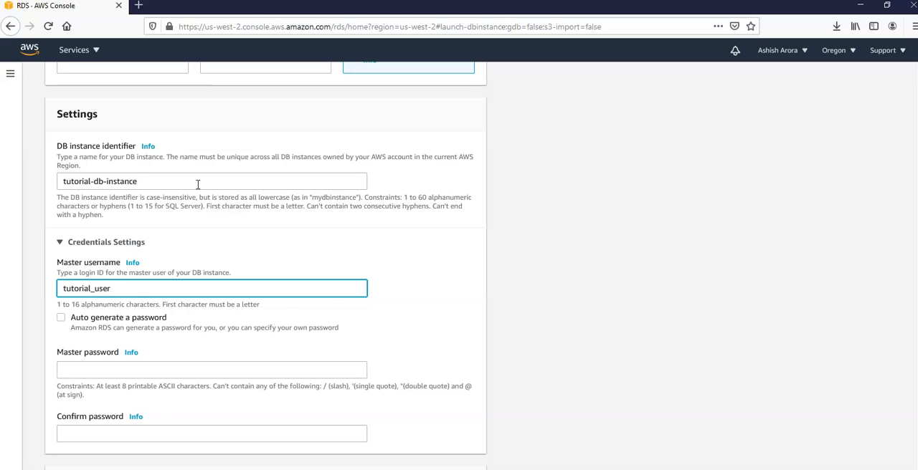
# - Type the master password, retype it in Confirm password, and dismiss saved-password suggestions
pyautogui.scroll(-3)
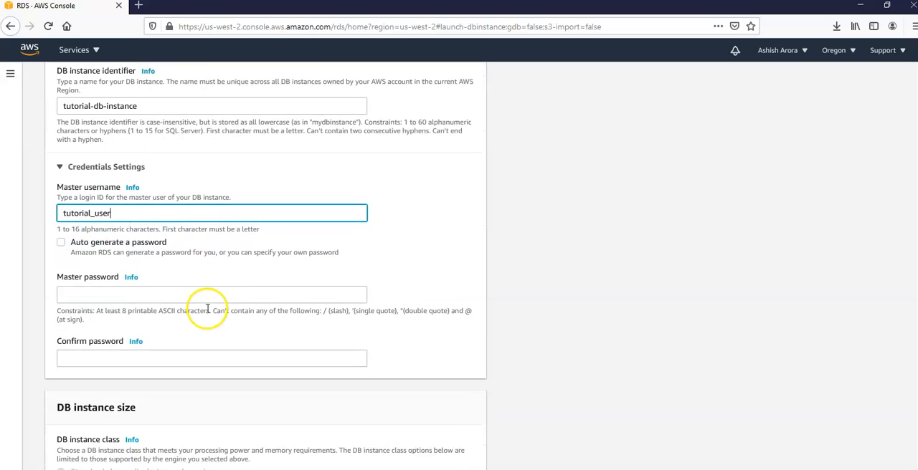
pyautogui.click(212, 295)
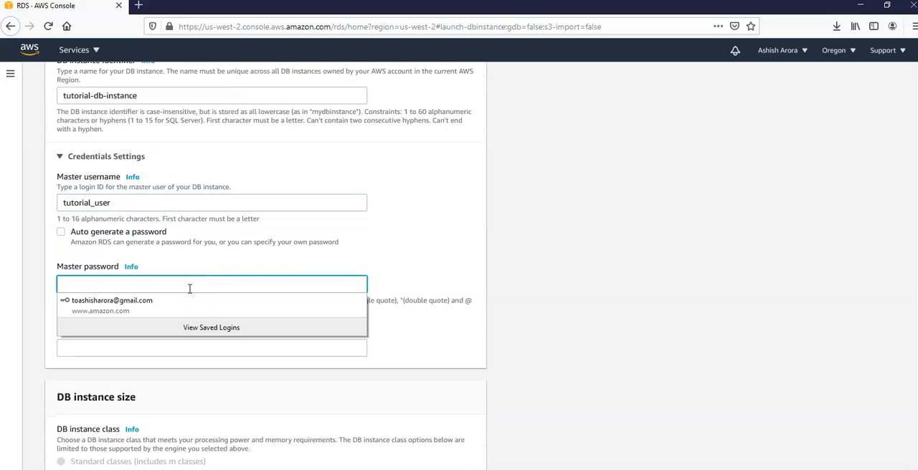
pyautogui.write('•')
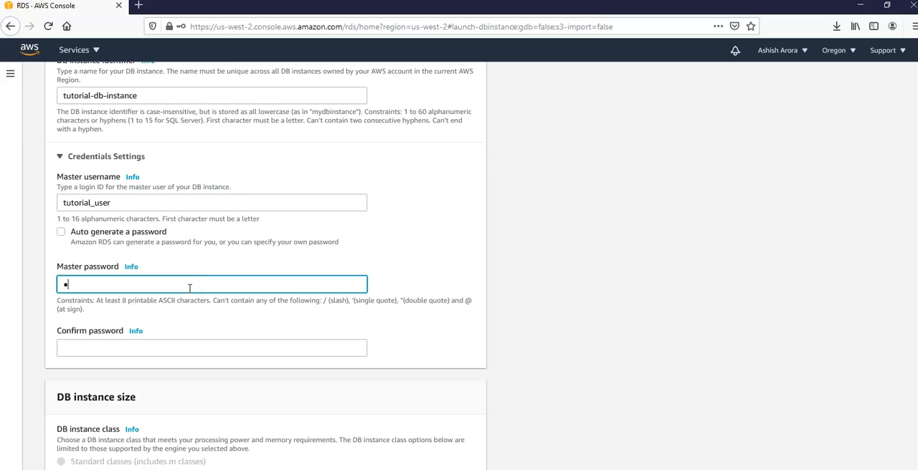
pyautogui.write('•••••')
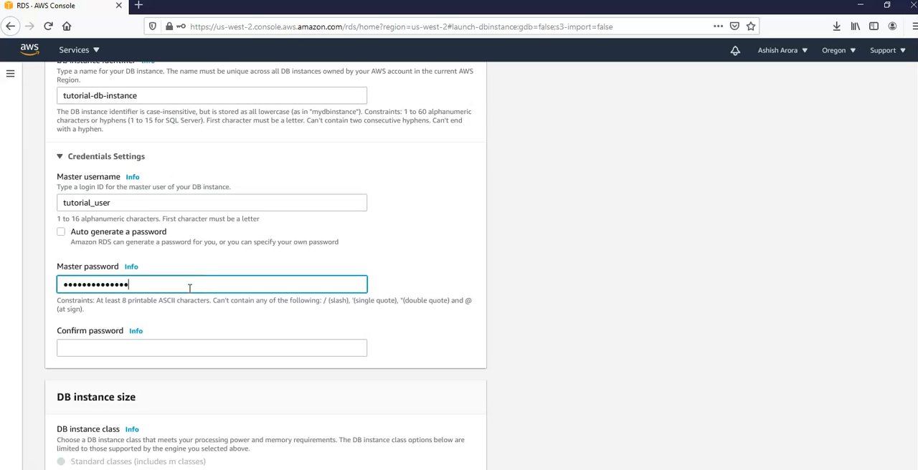
pyautogui.click(211, 348)
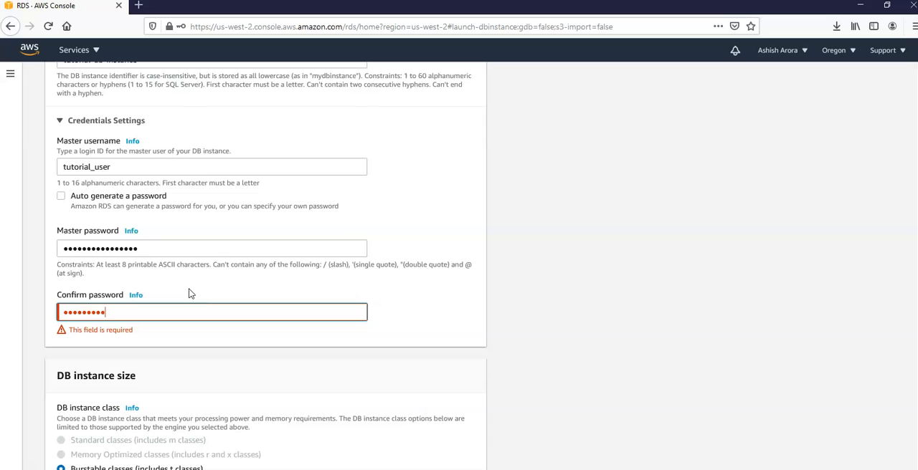
pyautogui.write('••••••')
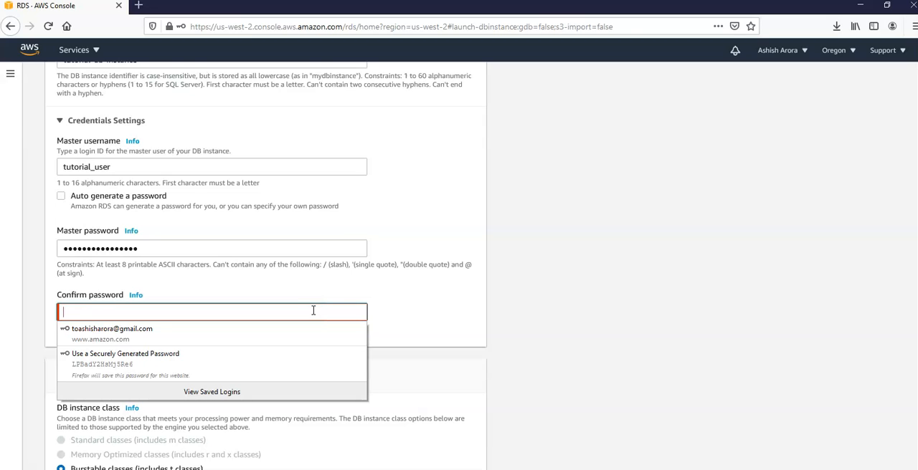
pyautogui.moveTo(420, 301)
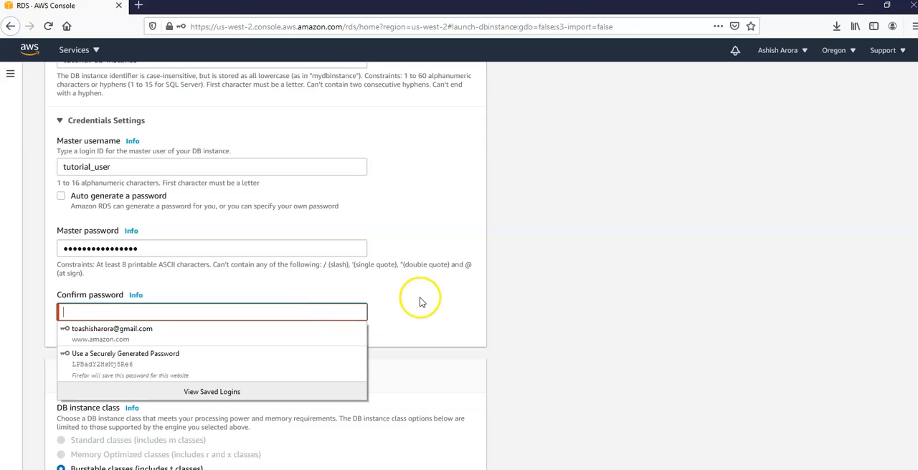
pyautogui.click(326, 248)
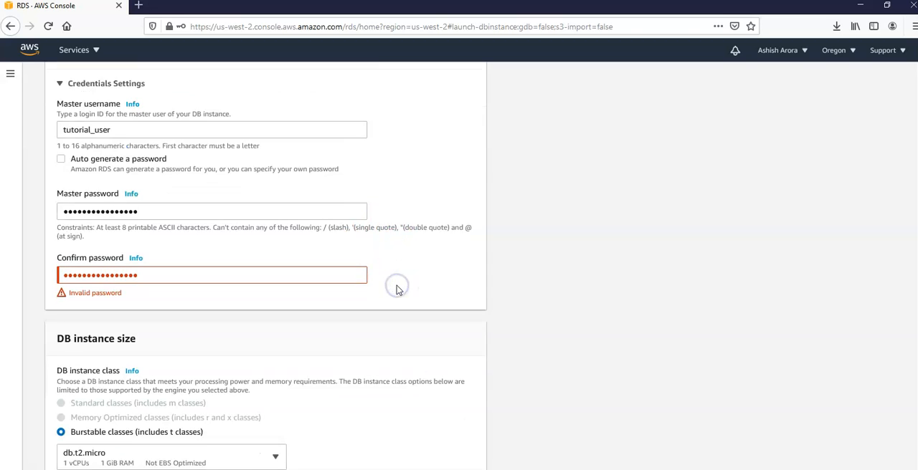
# - Keep db.t2.micro and 20 GiB storage, and set the VPC to tutorial-vpc
pyautogui.scroll(-3)
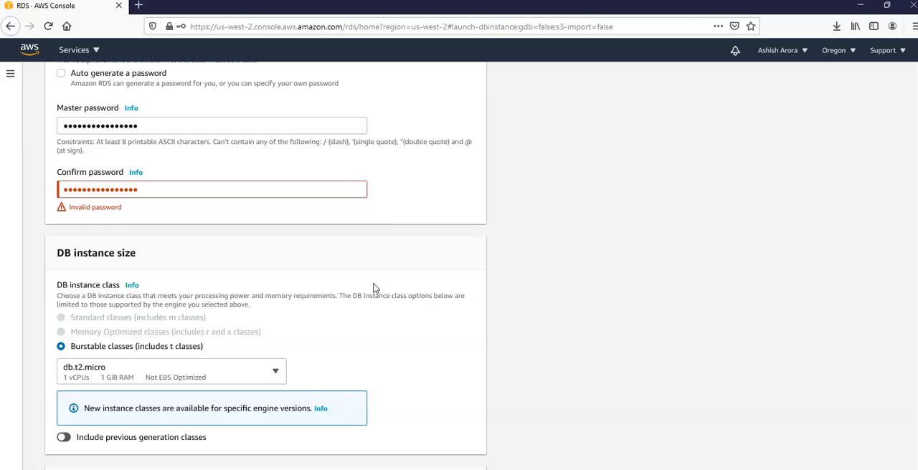
pyautogui.scroll(-3)
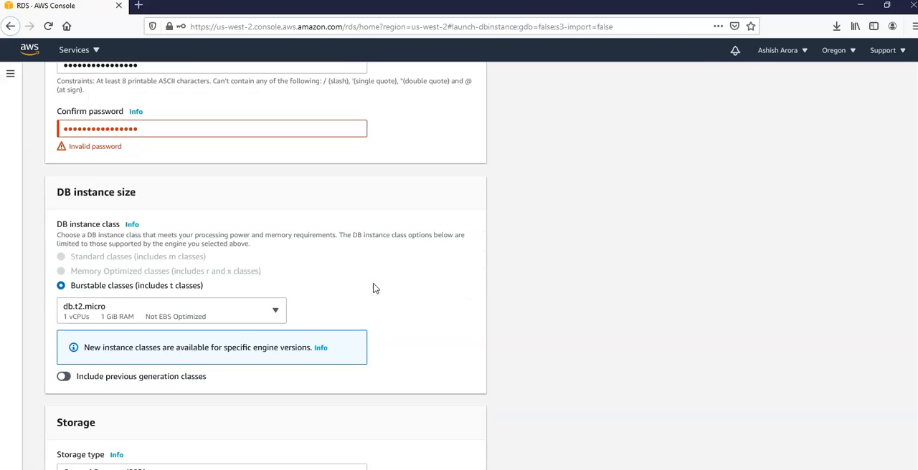
pyautogui.scroll(-3)
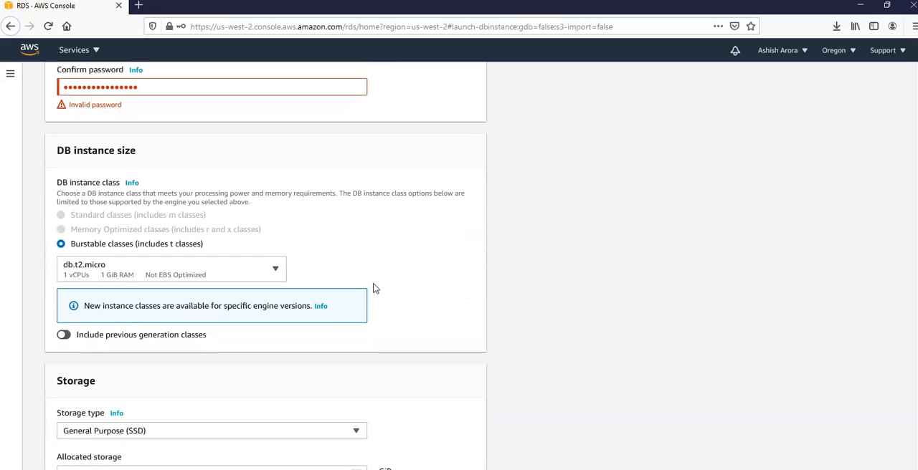
pyautogui.scroll(-3)
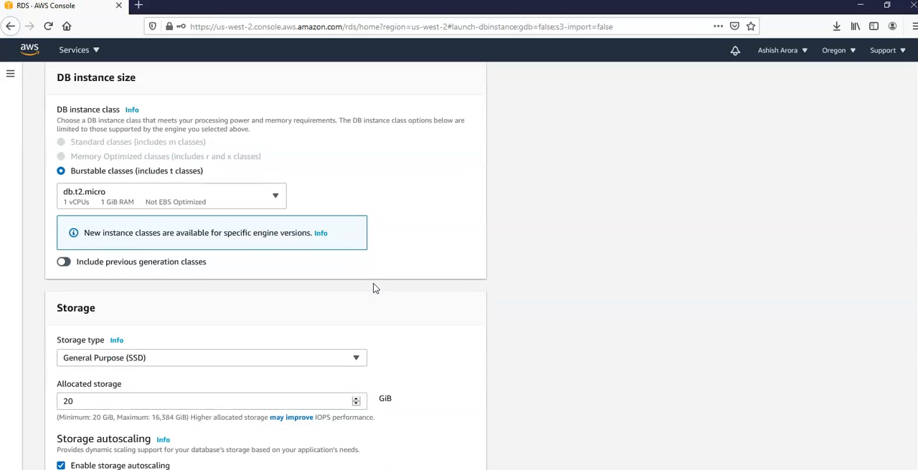
pyautogui.scroll(-3)
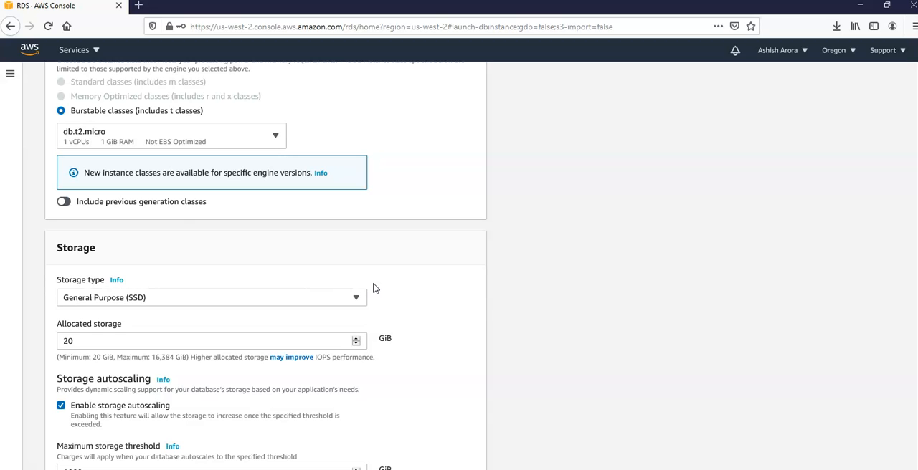
pyautogui.scroll(-3)
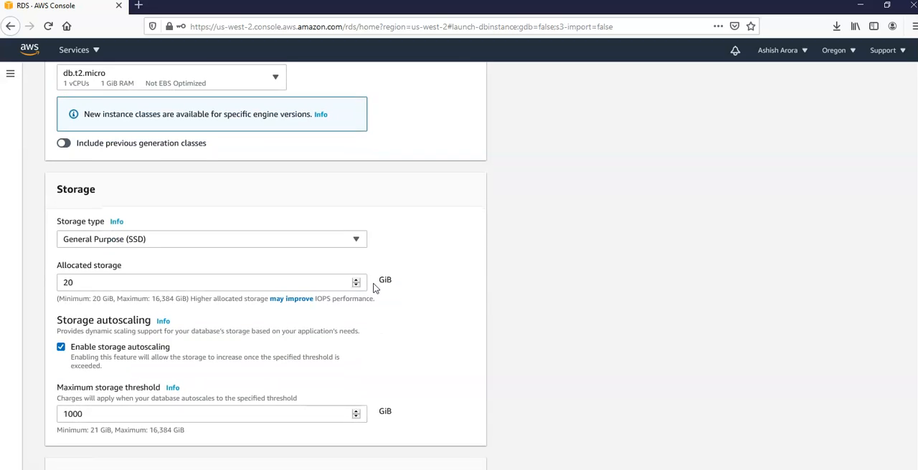
pyautogui.scroll(-3)
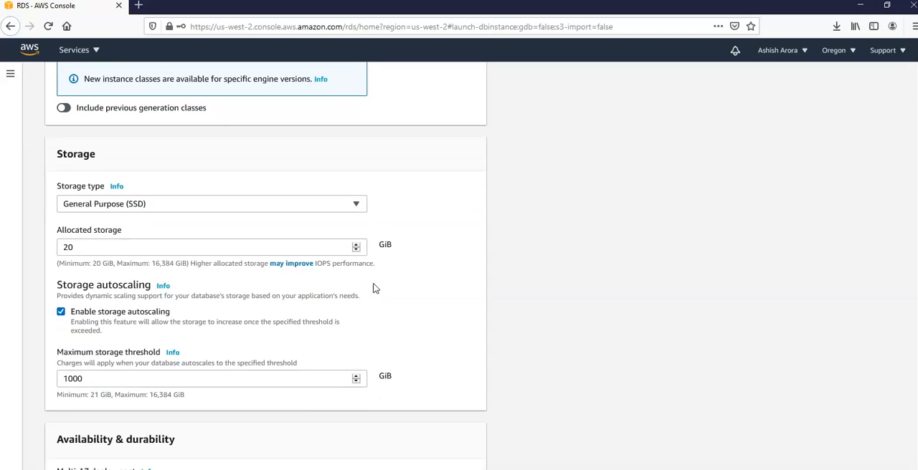
pyautogui.scroll(-3)
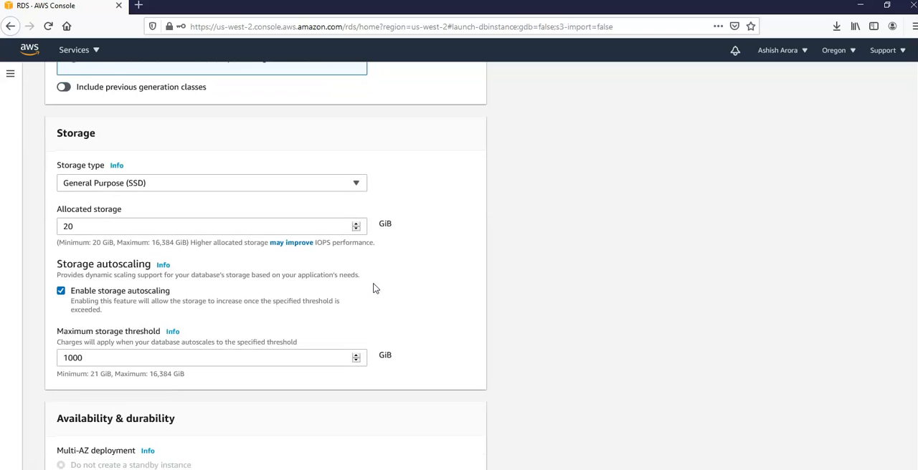
pyautogui.scroll(-3)
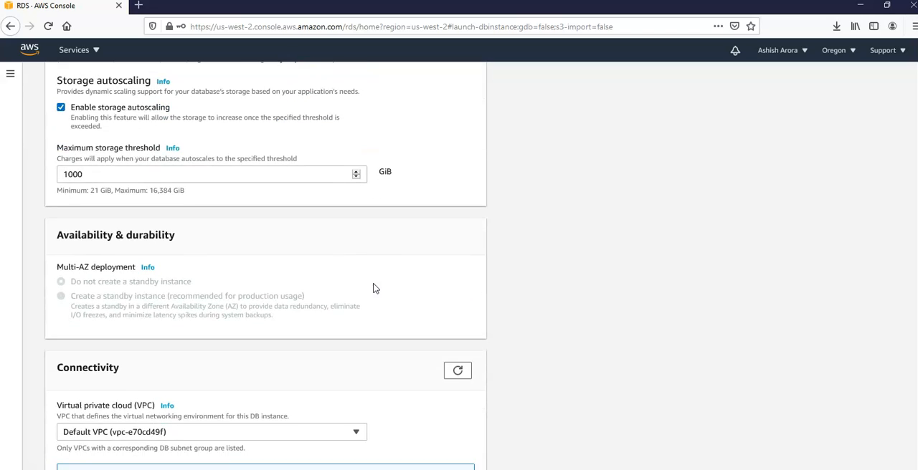
pyautogui.scroll(-3)
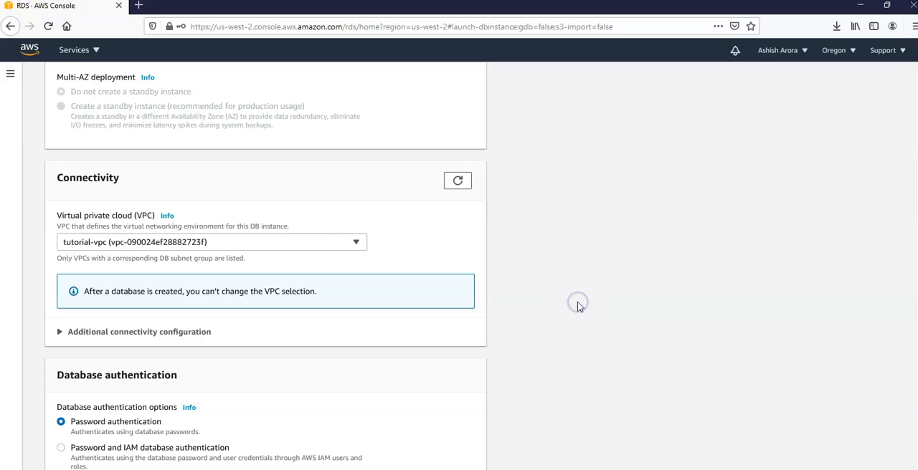
pyautogui.moveTo(579, 307)
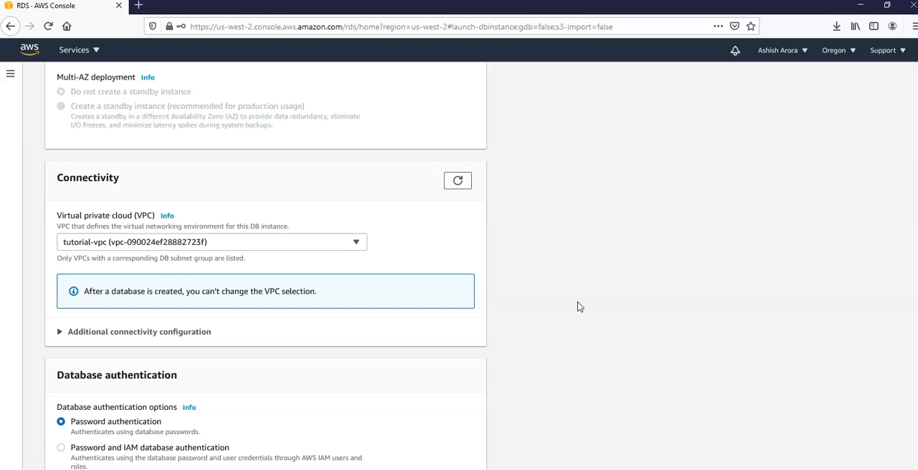
# - Expand additional connectivity settings and swap the default security group for tutorial-db-securitygroup
pyautogui.scroll(-3)
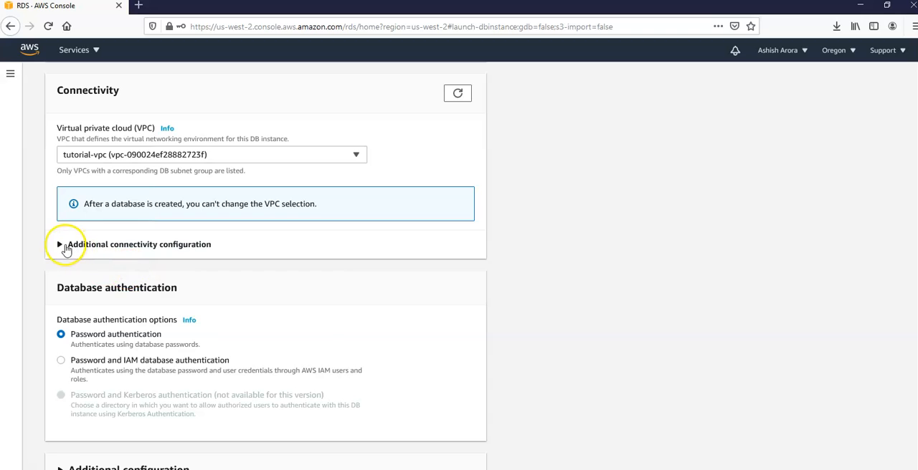
pyautogui.click(60, 245)
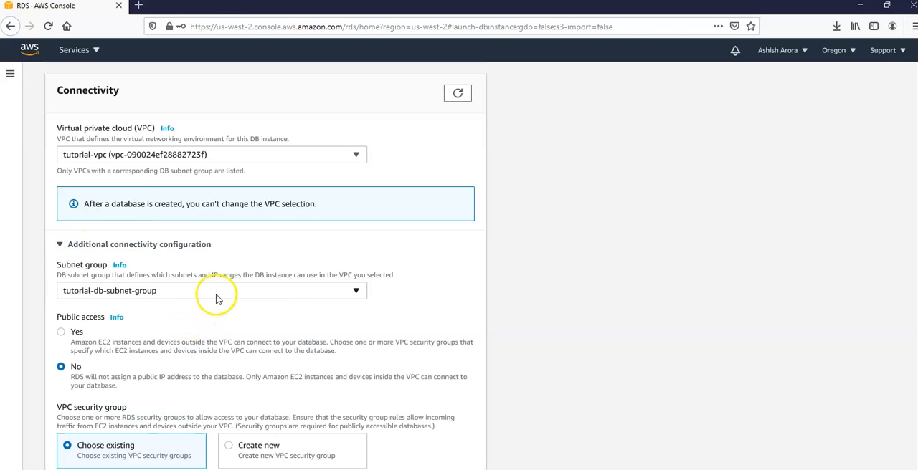
pyautogui.moveTo(219, 298)
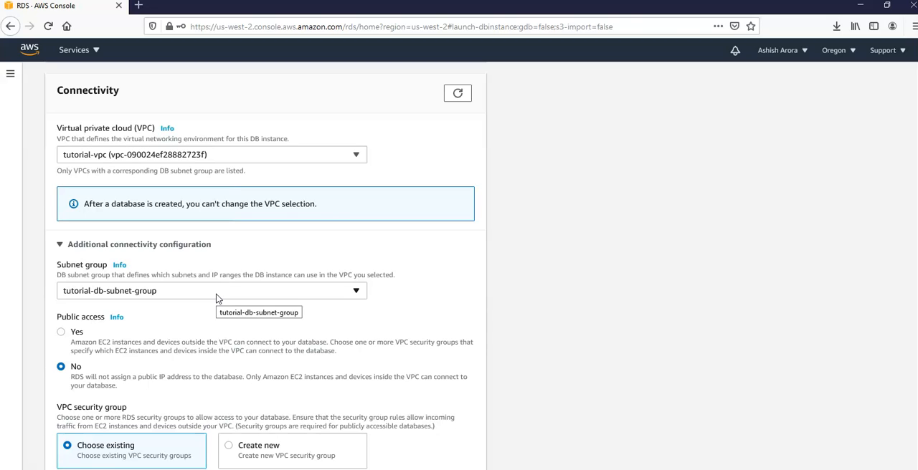
pyautogui.moveTo(562, 300)
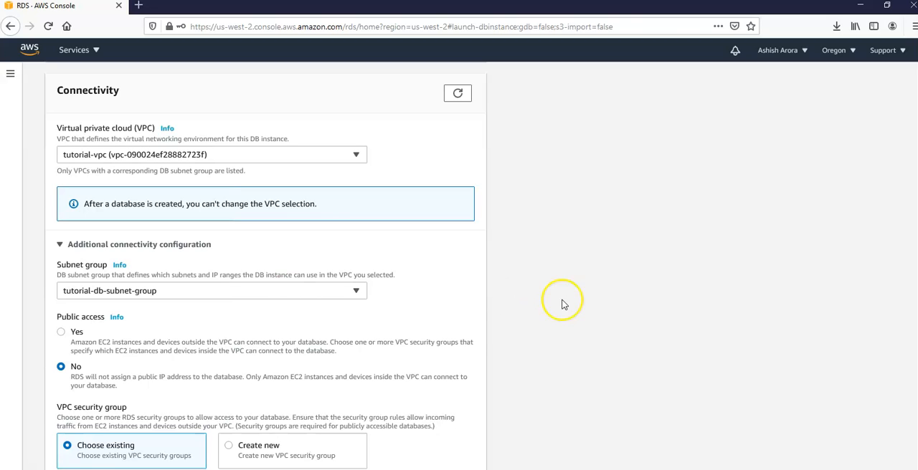
pyautogui.scroll(-3)
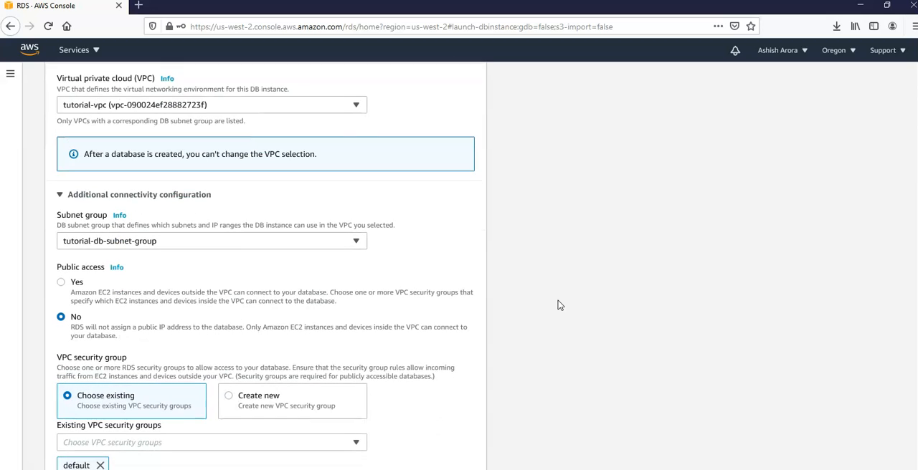
pyautogui.scroll(-3)
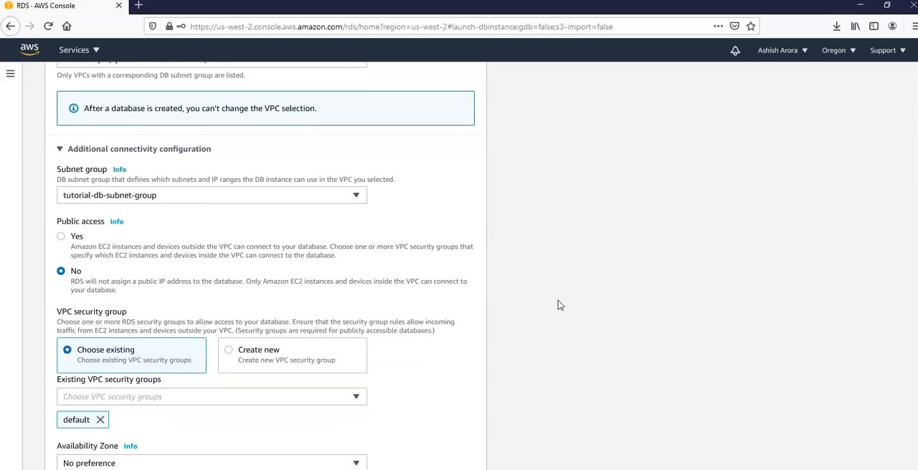
pyautogui.scroll(-3)
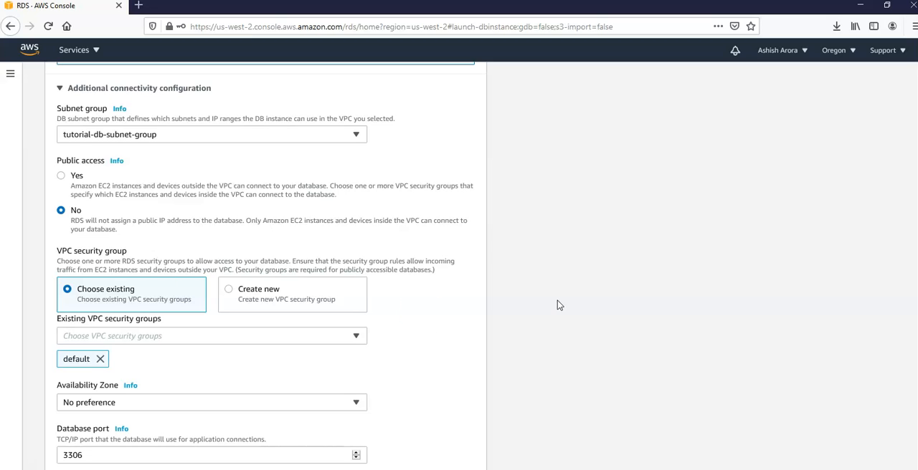
pyautogui.click(212, 335)
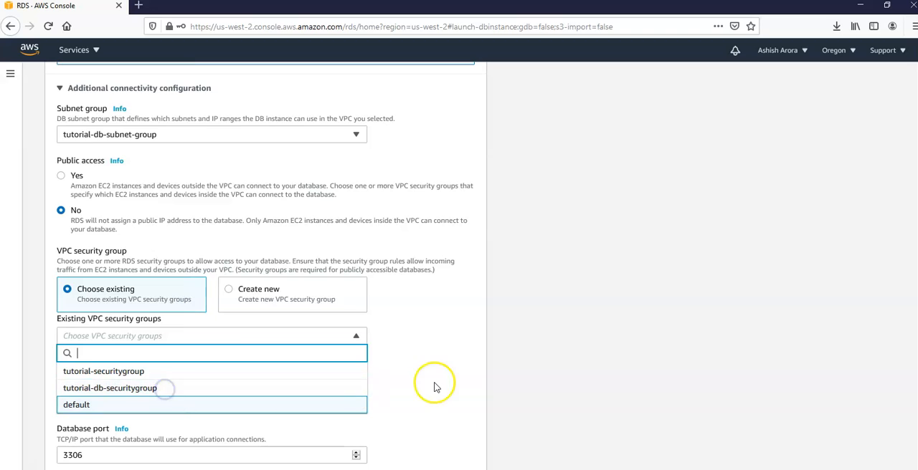
pyautogui.click(76, 404)
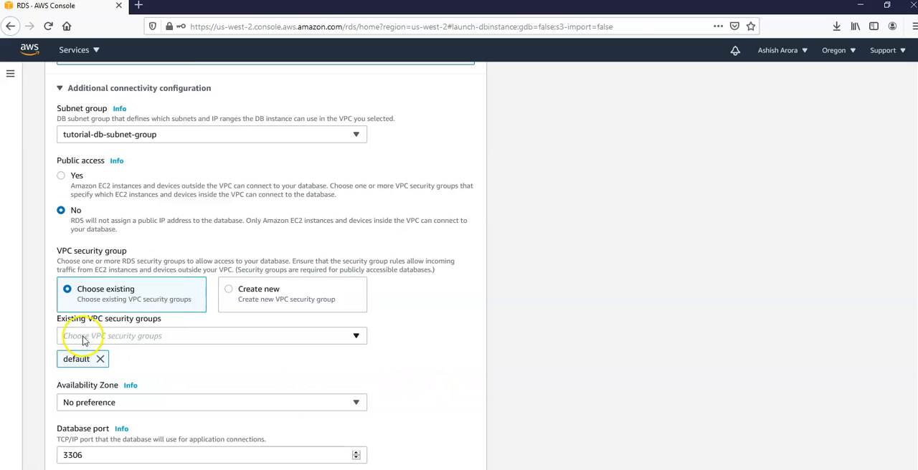
pyautogui.click(212, 335)
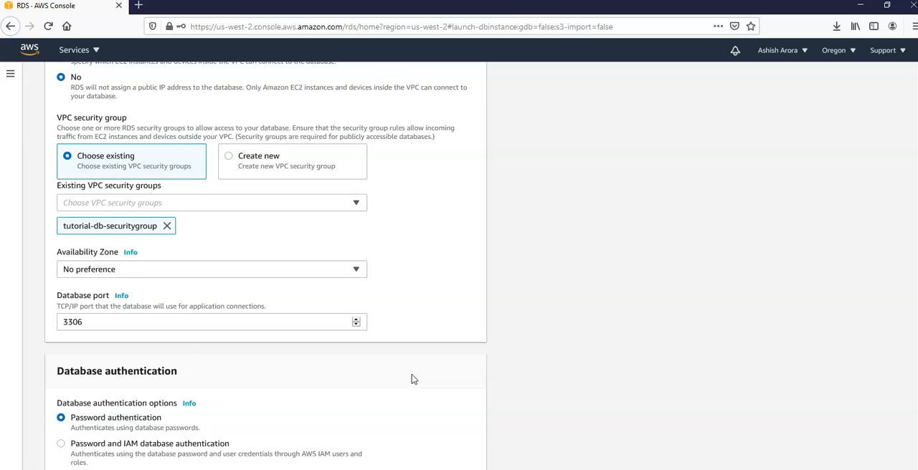
# - Enter 'sample' as the initial database name and scroll to the Create database button
pyautogui.scroll(-3)
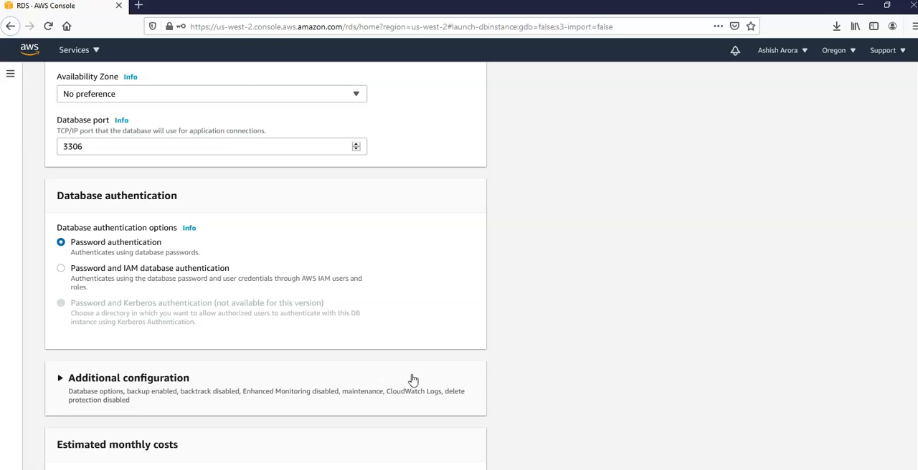
pyautogui.scroll(-3)
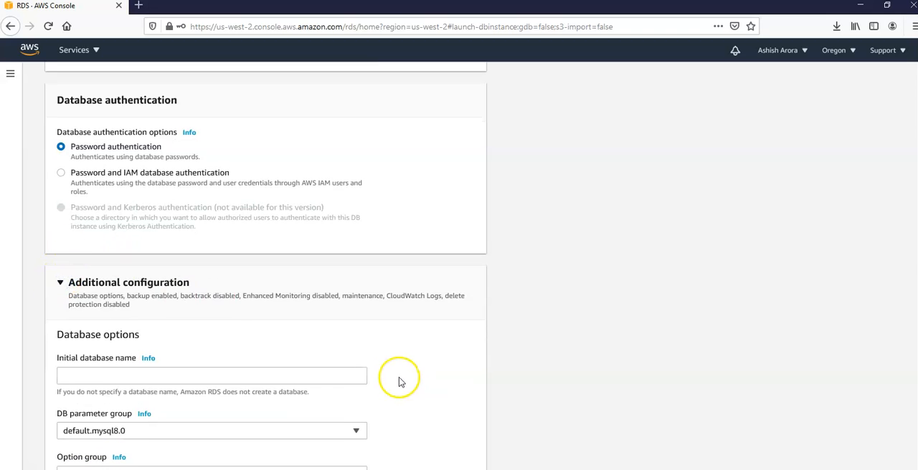
pyautogui.scroll(-3)
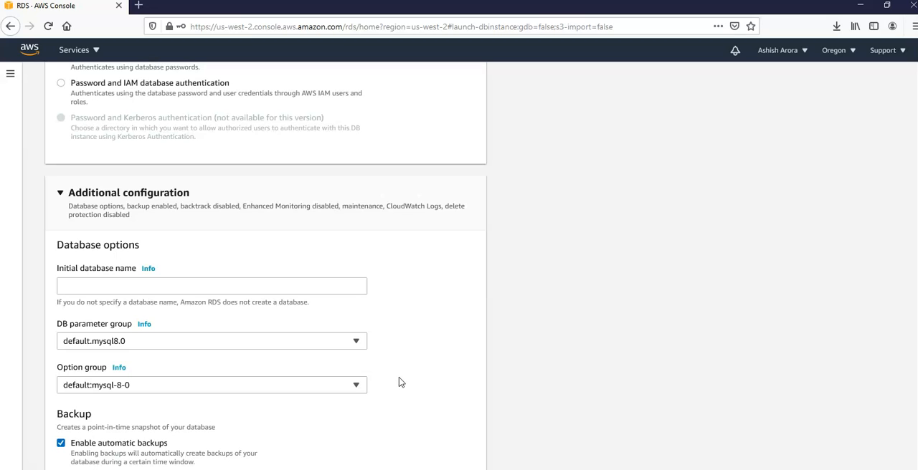
pyautogui.click(211, 285)
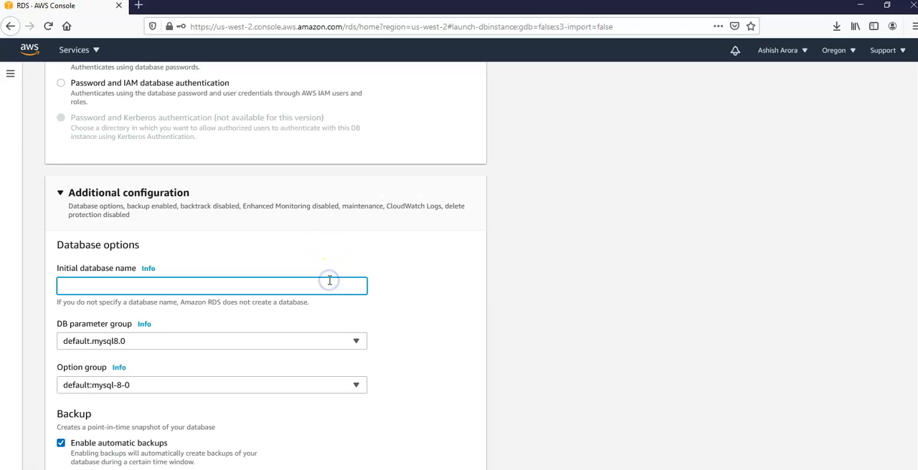
pyautogui.write('sample')
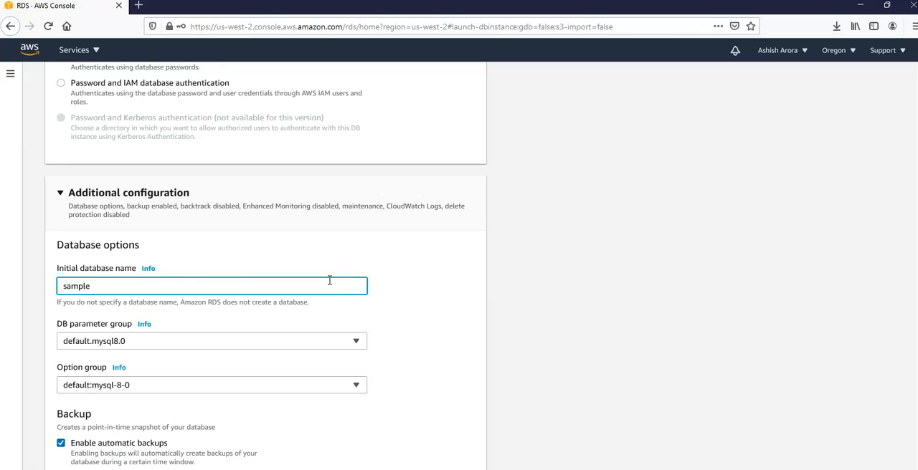
pyautogui.scroll(-3)
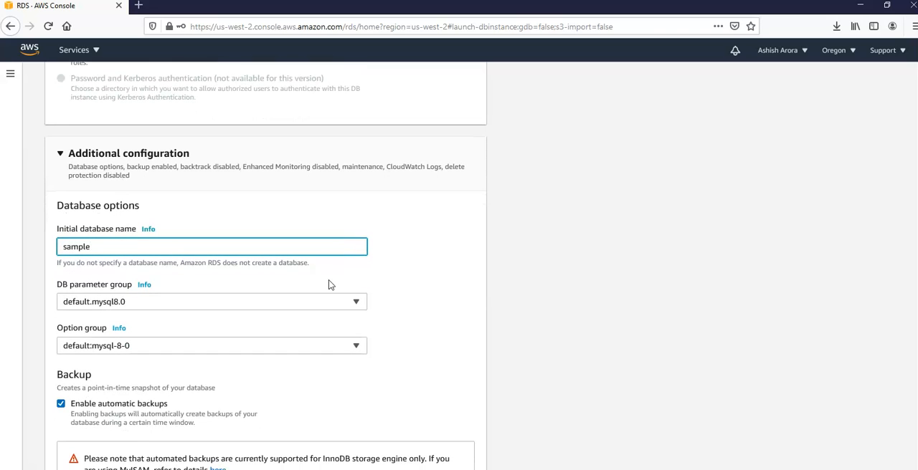
pyautogui.scroll(-3)
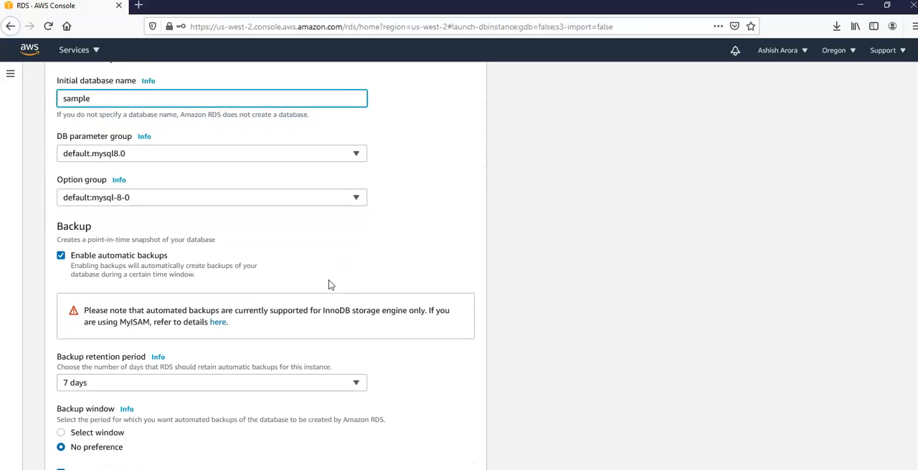
pyautogui.scroll(-3)
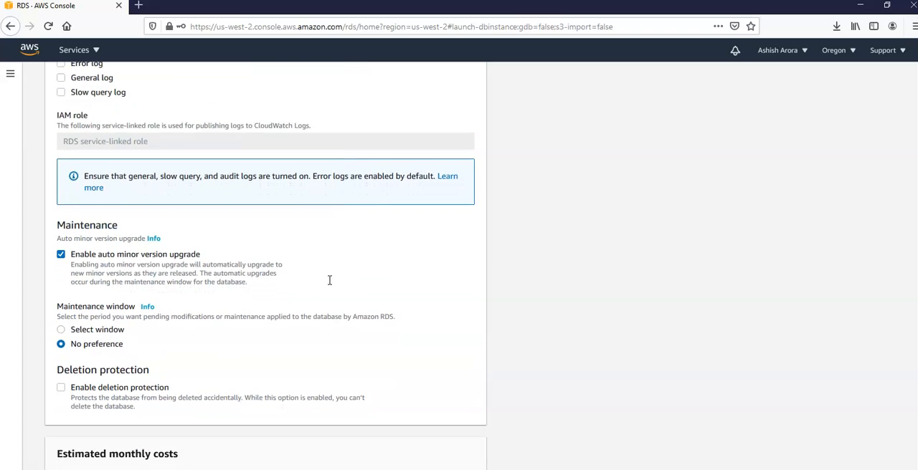
pyautogui.scroll(-3)
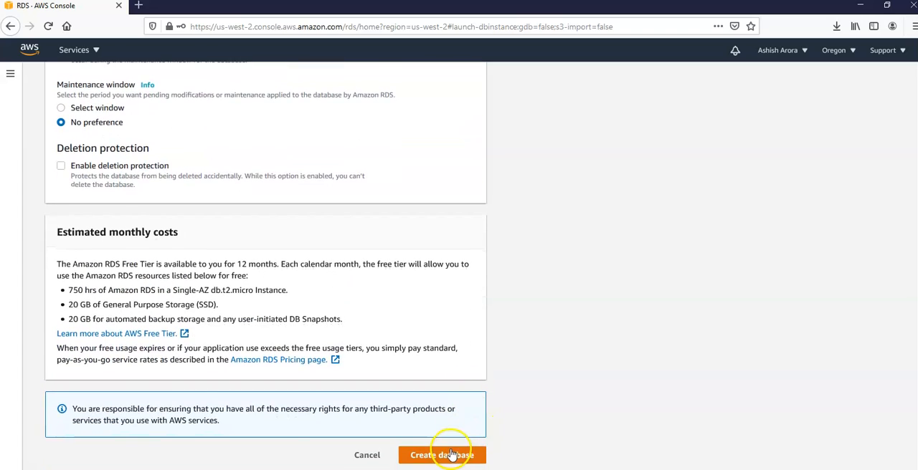
# - Attempt creation, check the password help, then clear and retype both password fields
pyautogui.click(441, 454)
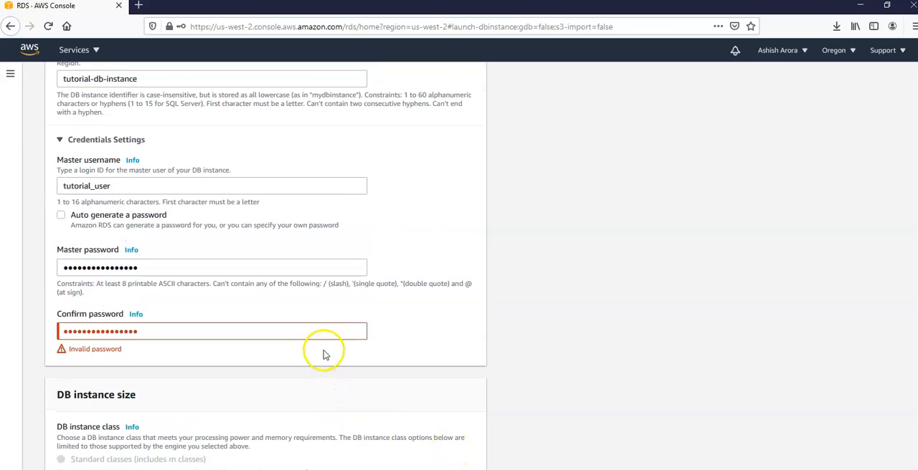
pyautogui.moveTo(157, 315)
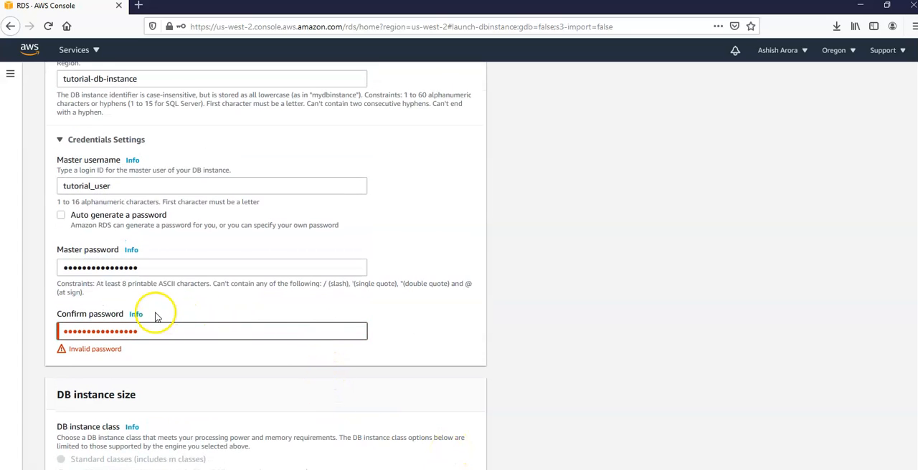
pyautogui.click(135, 314)
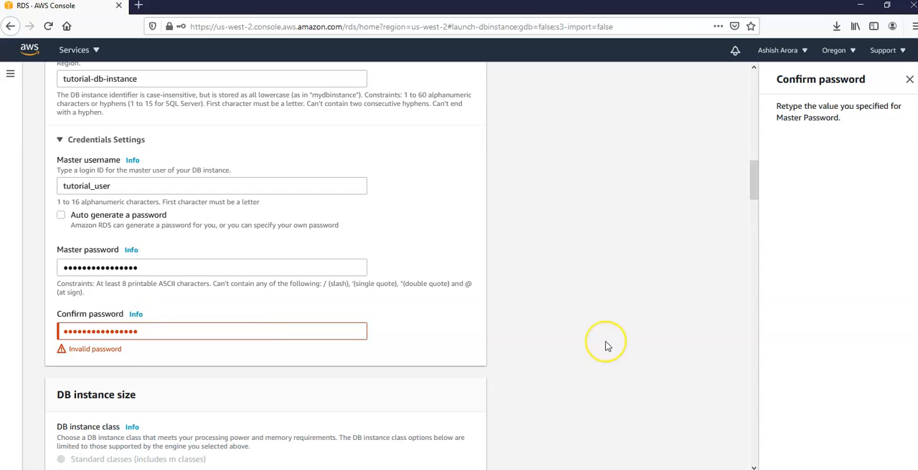
pyautogui.moveTo(184, 276)
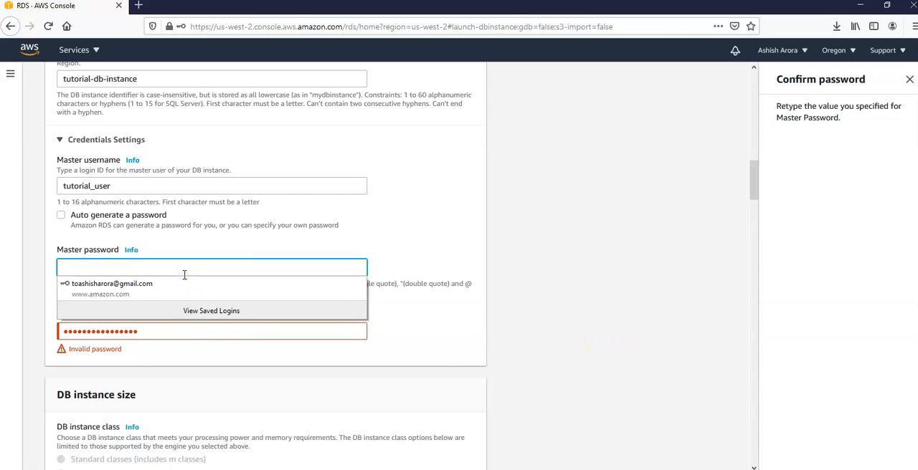
pyautogui.click(211, 331)
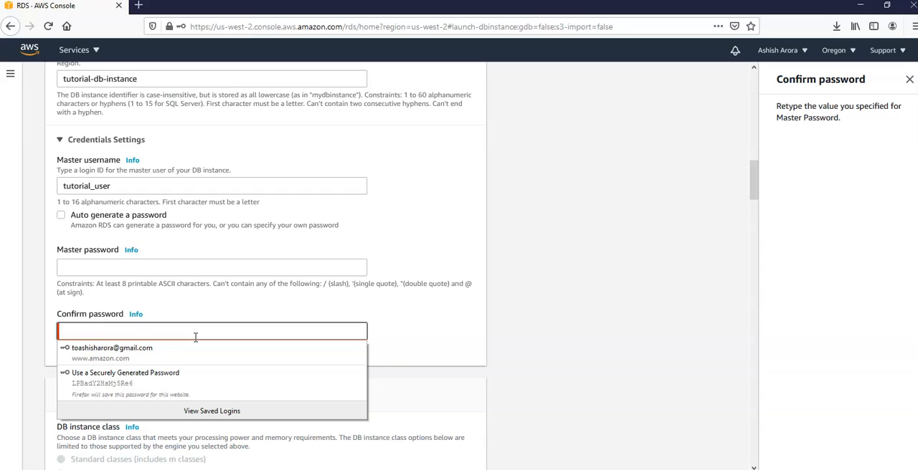
pyautogui.moveTo(191, 272)
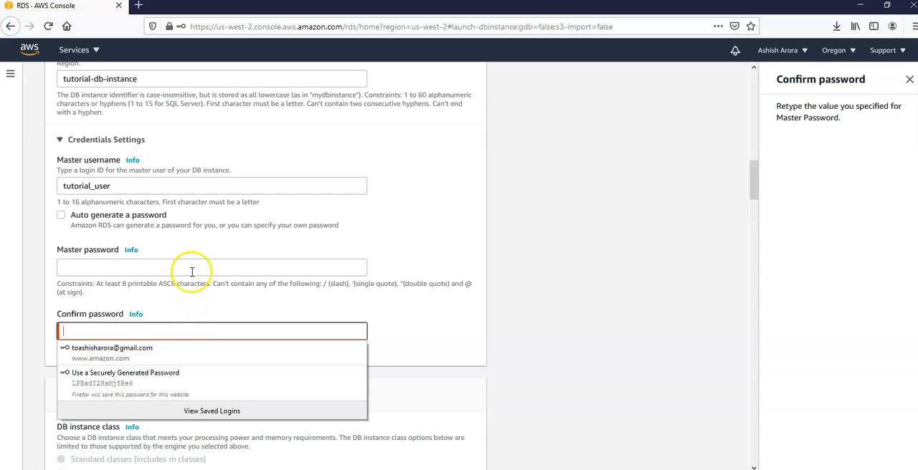
pyautogui.click(192, 268)
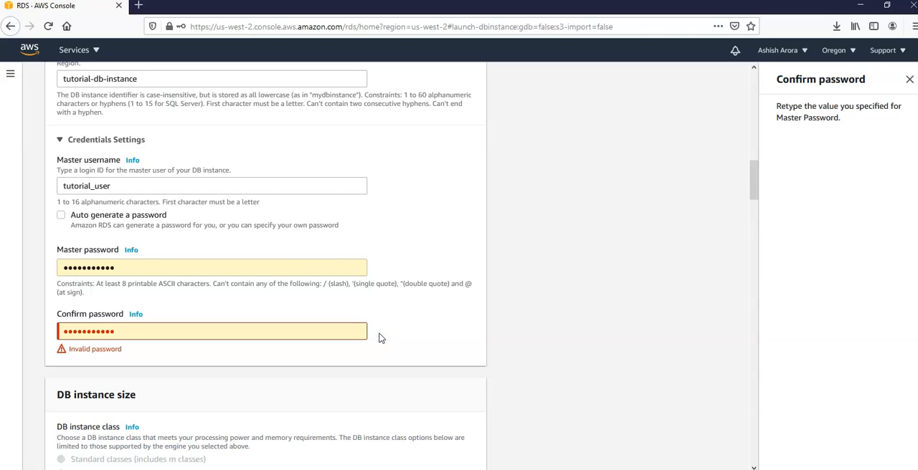
pyautogui.moveTo(135, 316)
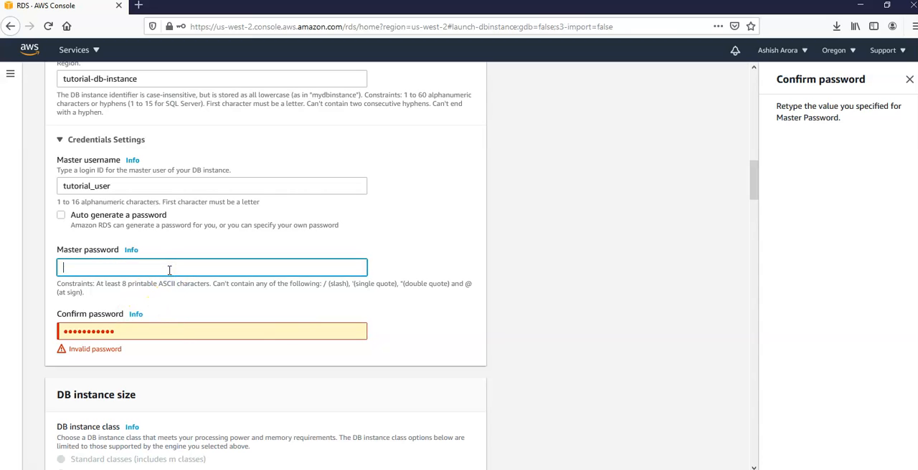
pyautogui.write('••••••')
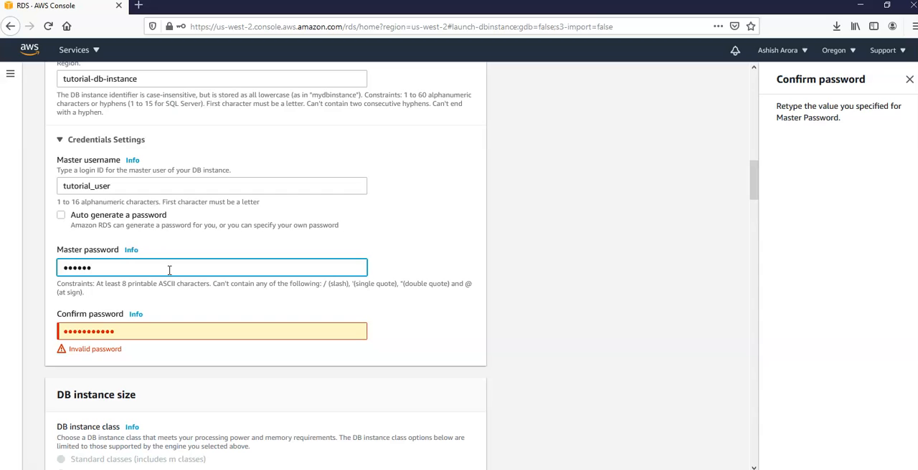
pyautogui.press('Backspace')
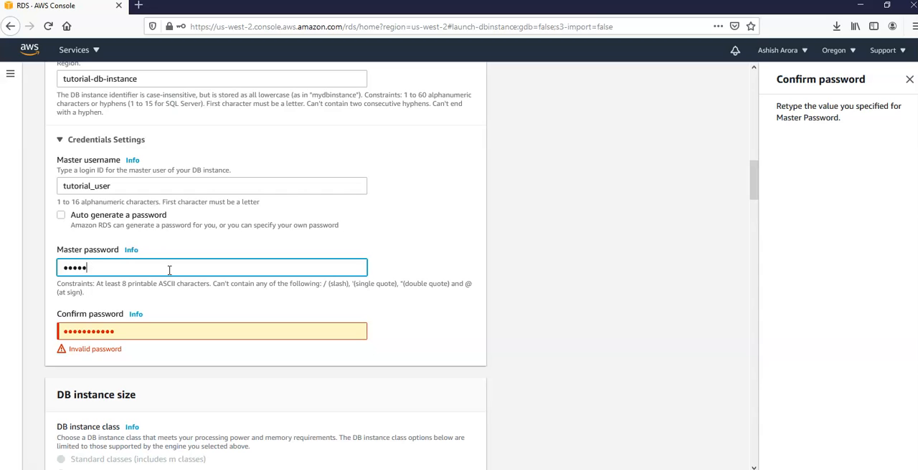
pyautogui.press('Backspace')
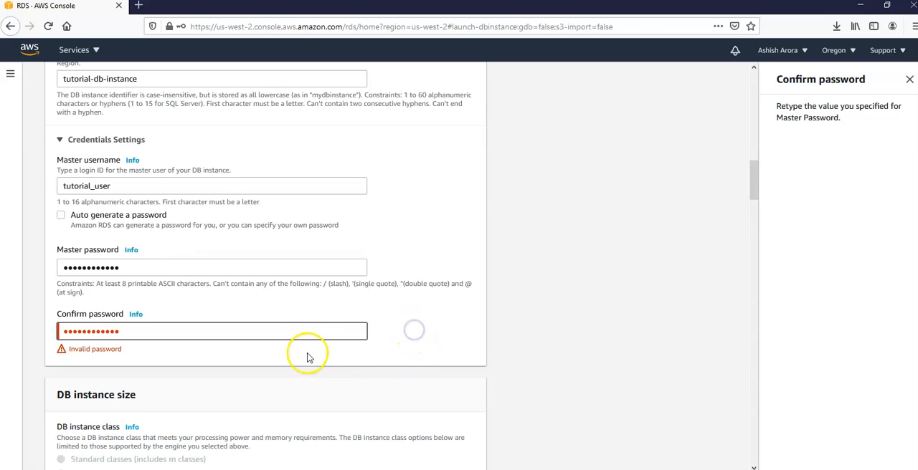
# - Submit the form to create tutorial-db-instance as a MySQL Community db.t2.micro database
pyautogui.scroll(-3)
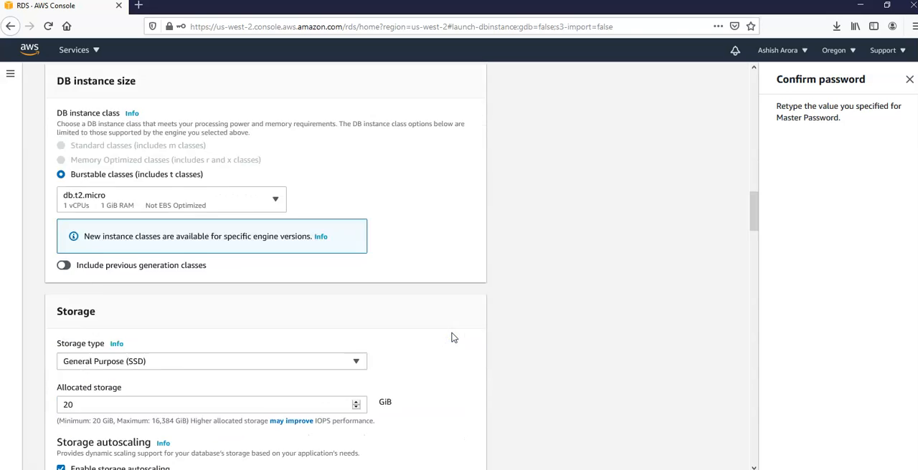
pyautogui.scroll(-3)
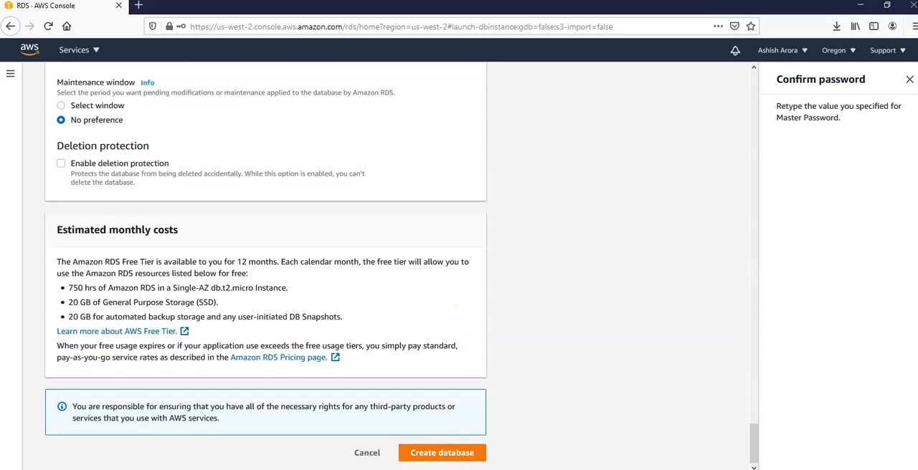
pyautogui.click(442, 452)
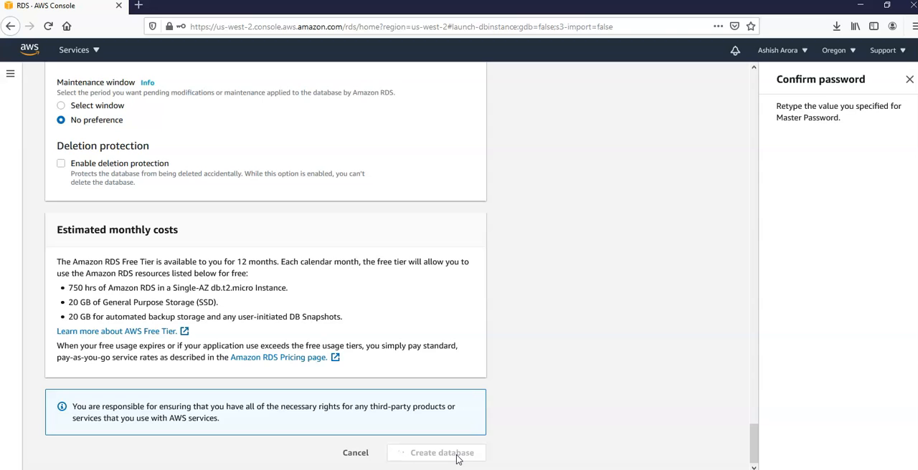
pyautogui.click(441, 453)
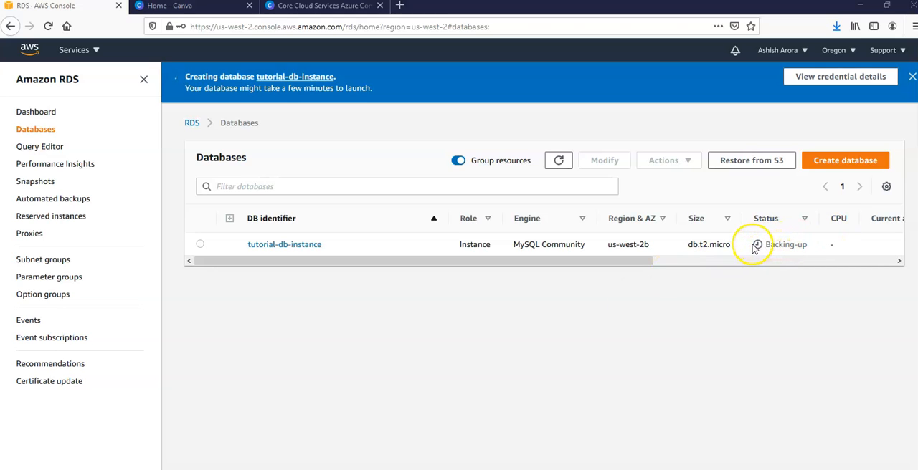
# - Highlight the Backing-up status and open tutorial-db-instance's details page
pyautogui.doubleClick(780, 245)
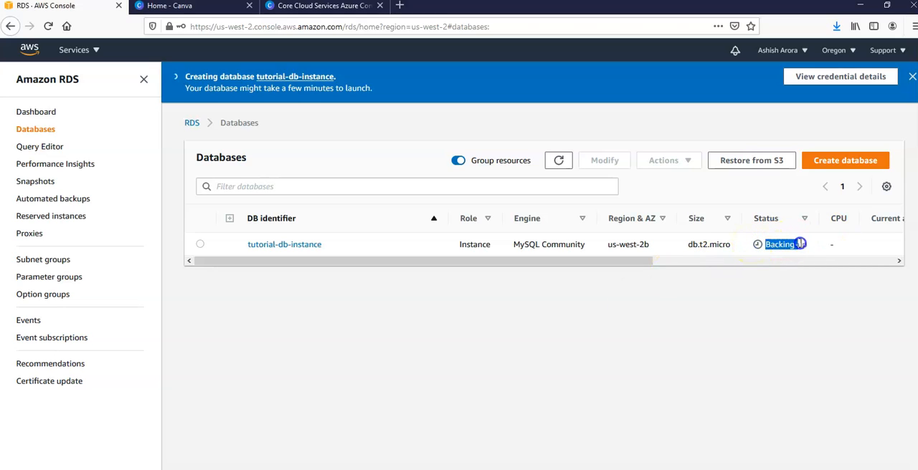
pyautogui.click(558, 160)
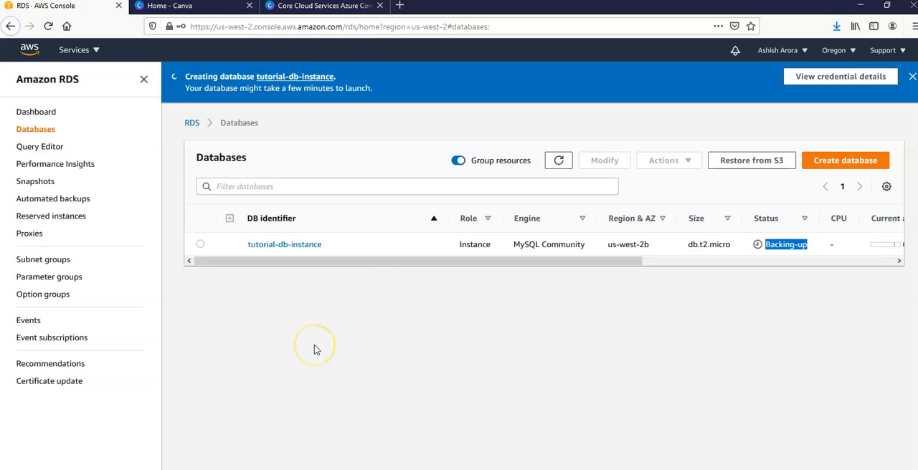
pyautogui.click(284, 244)
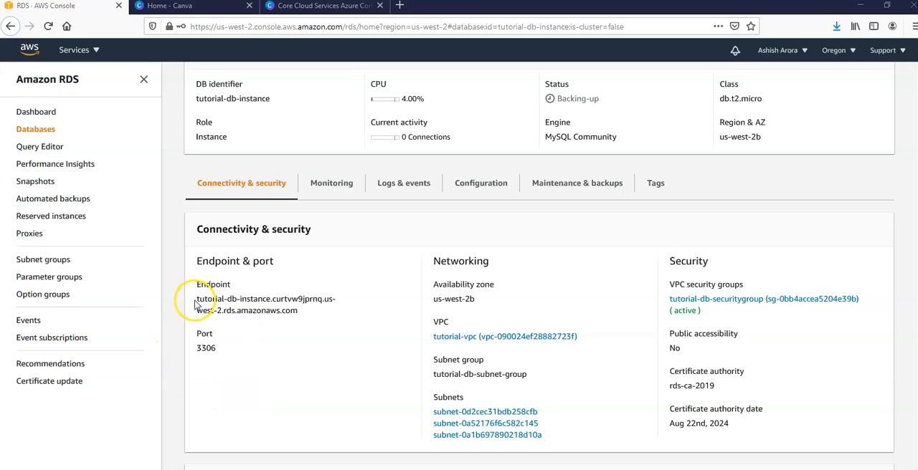
# - Highlight the instance's endpoint address and its port 3306
pyautogui.doubleClick(265, 299)
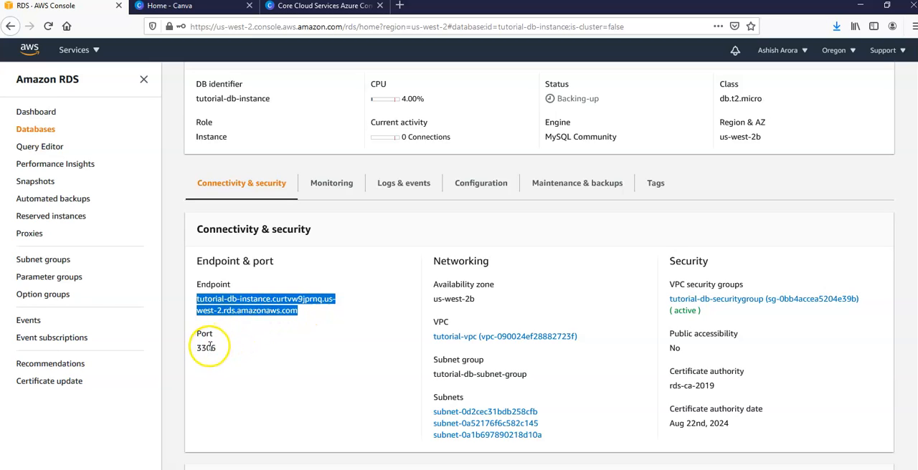
pyautogui.doubleClick(205, 348)
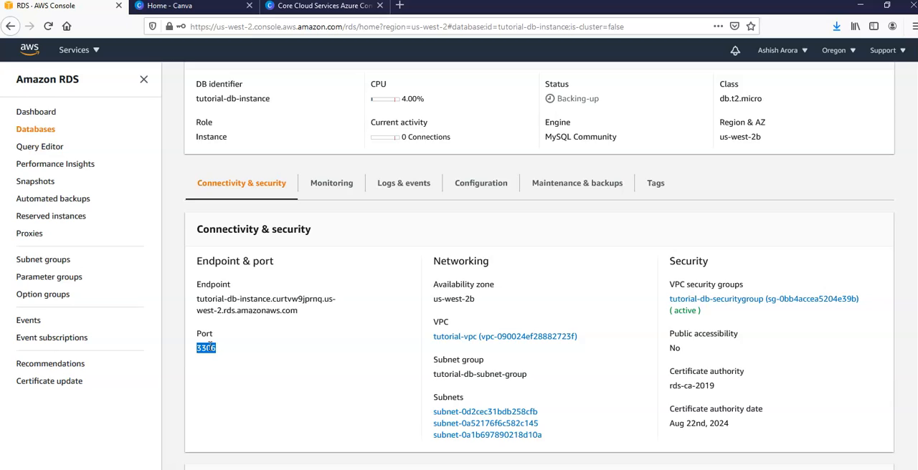
pyautogui.moveTo(141, 386)
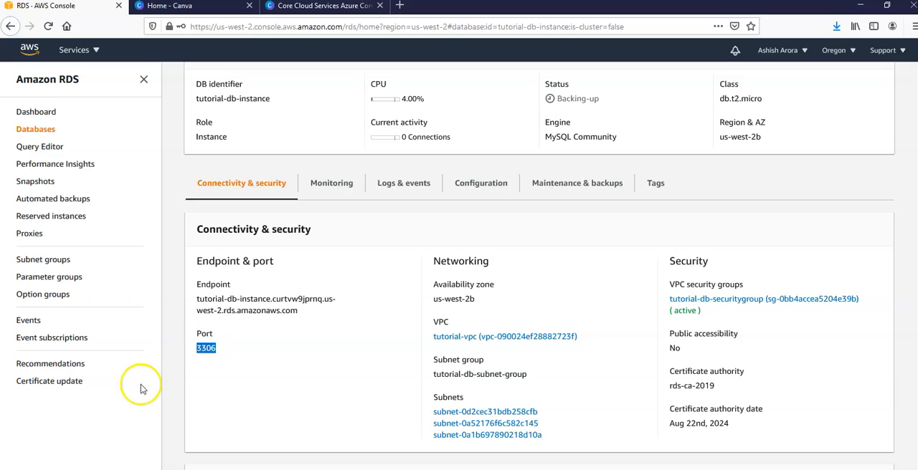